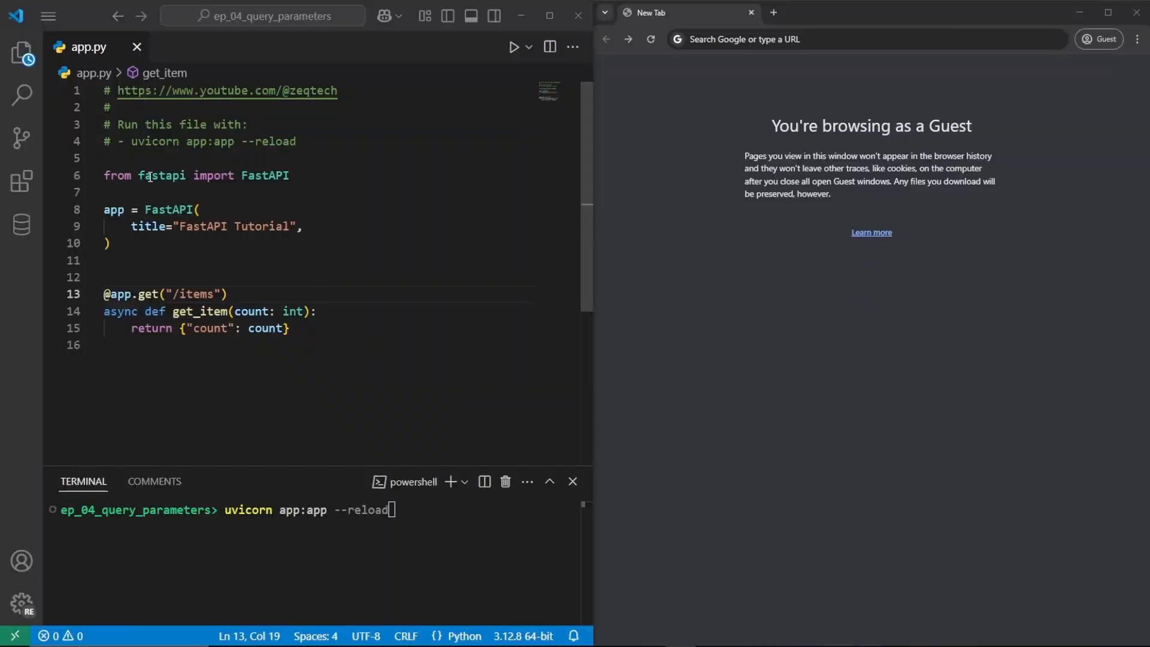
# - Try a {count} path parameter in the /items route, then revert to plain /items
pyautogui.tripleClick(196, 175)
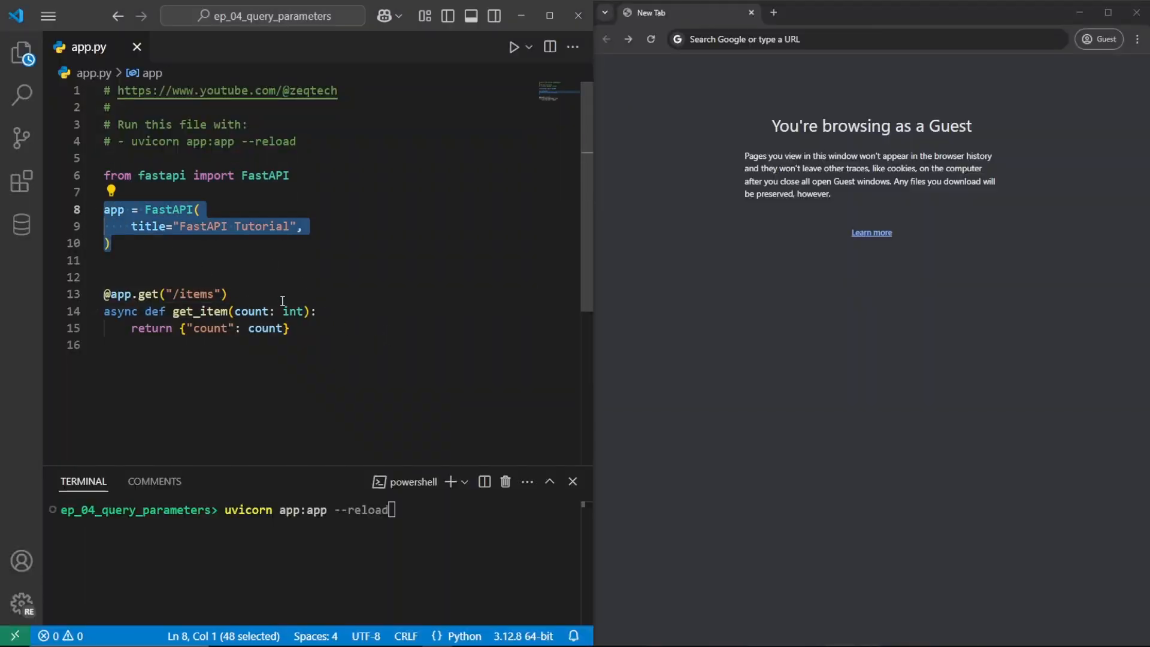
pyautogui.doubleClick(191, 295)
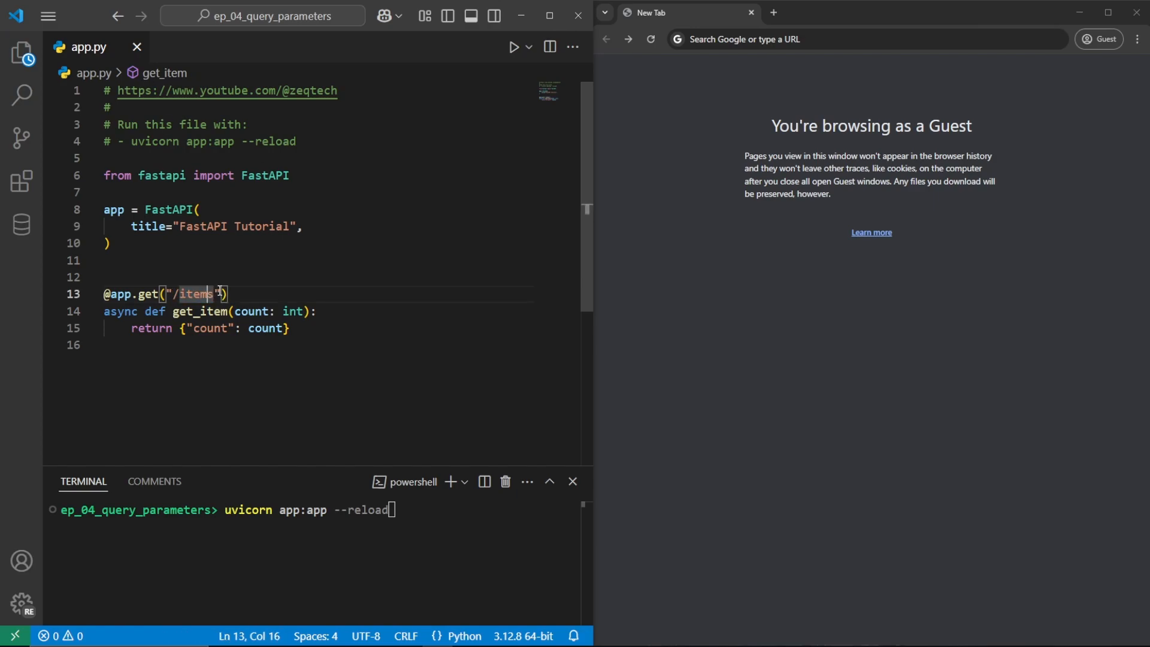
pyautogui.write('/')
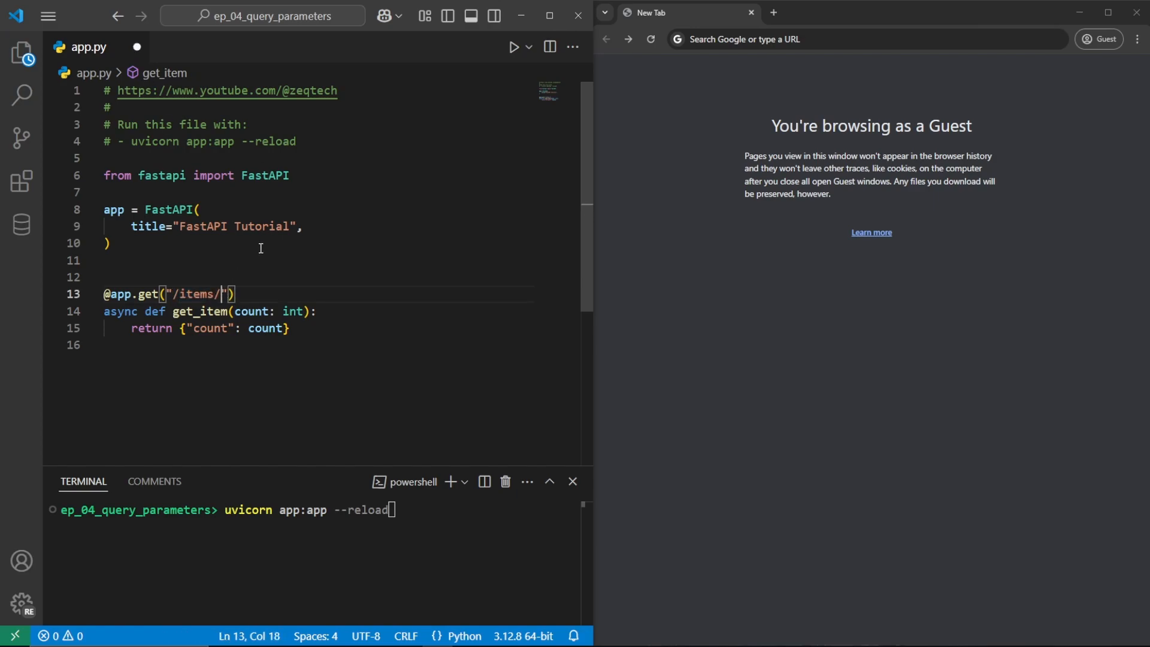
pyautogui.write('{count}')
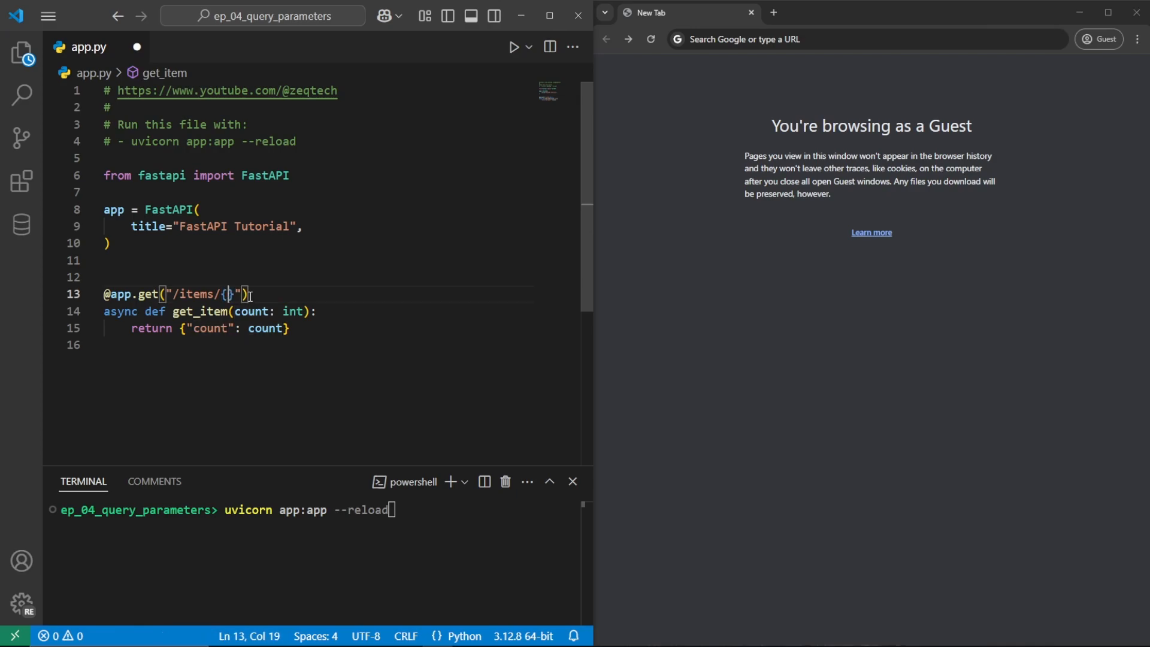
pyautogui.press('Backspace')
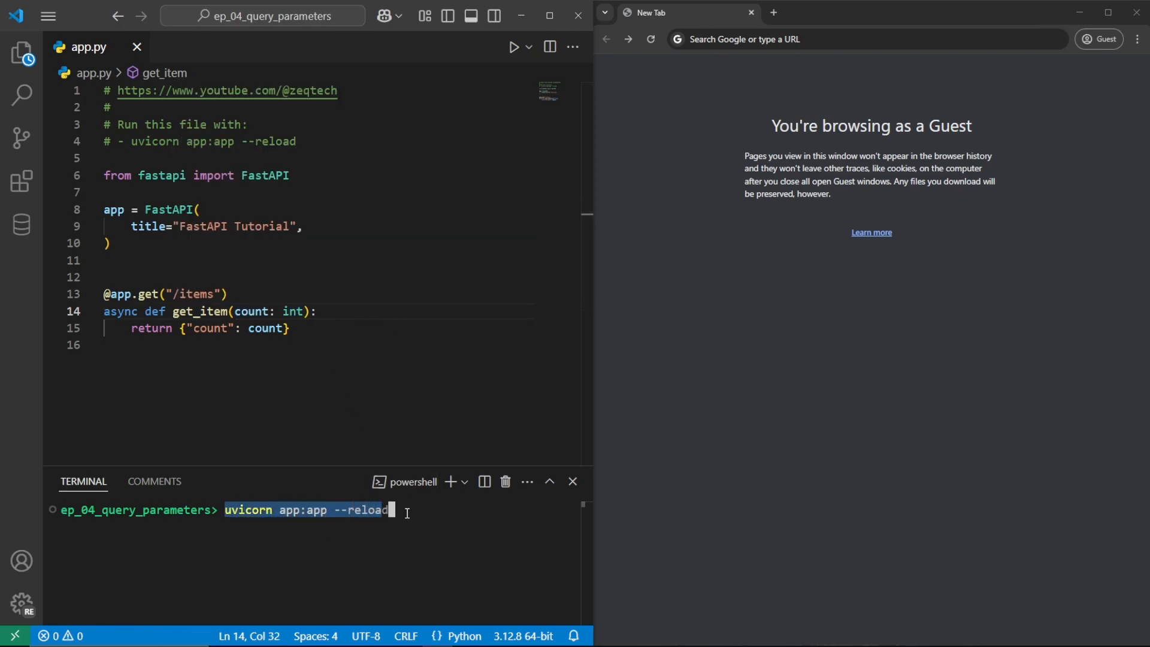
pyautogui.press('Enter')
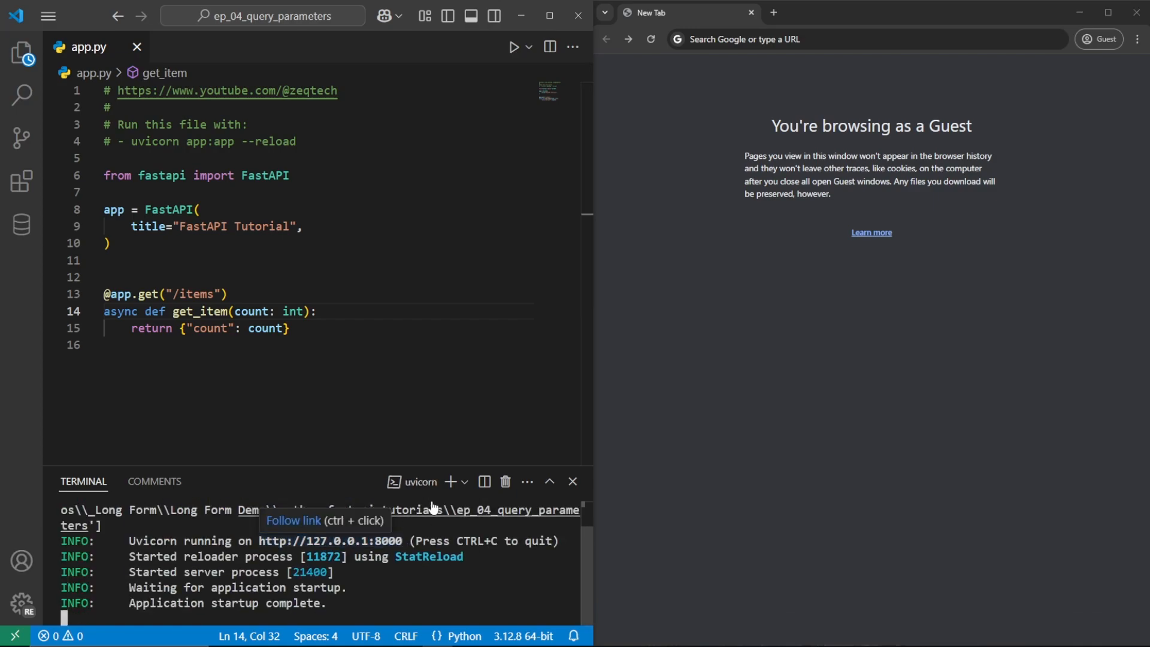
pyautogui.write('http://127.0.0.1:8000')
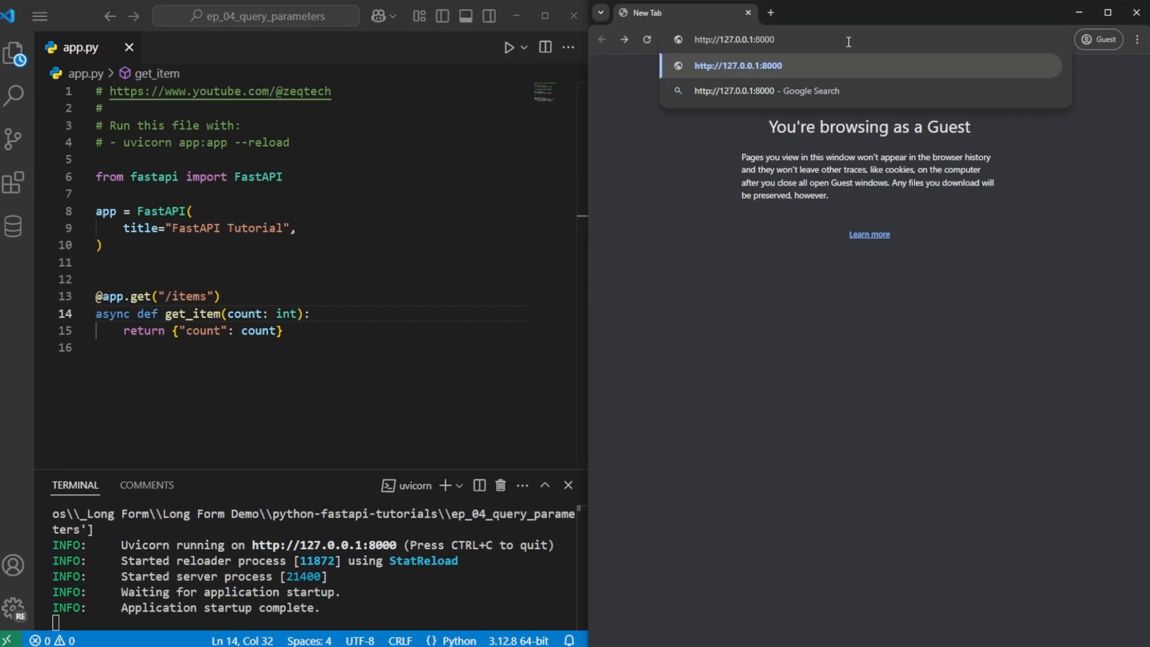
pyautogui.write('/items')
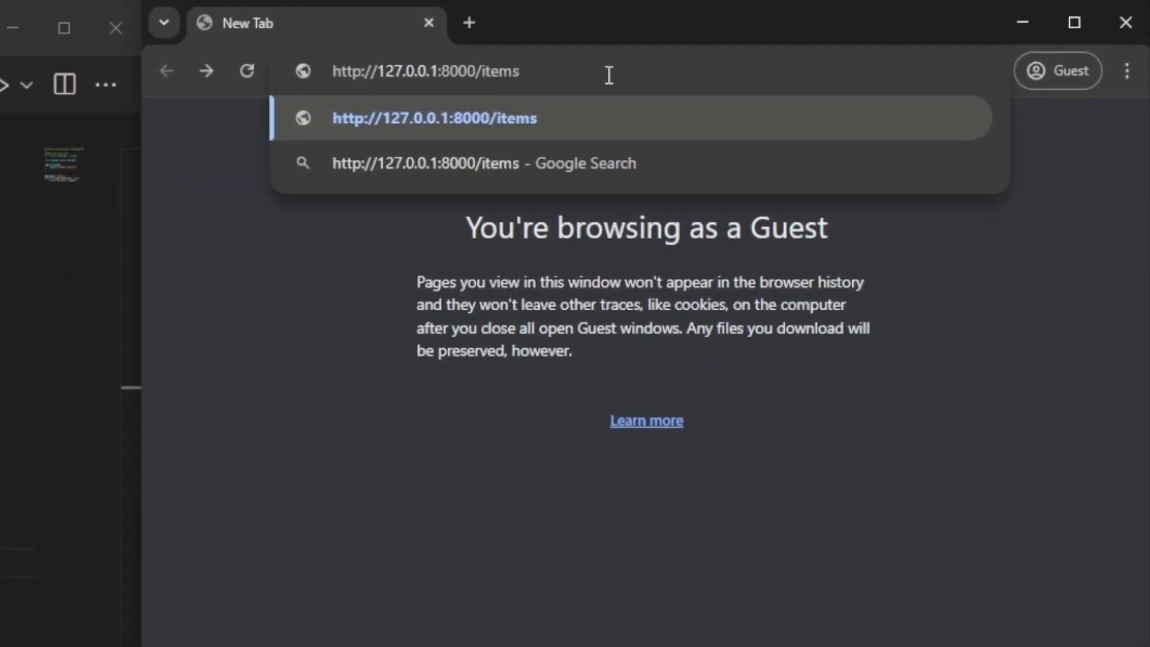
pyautogui.write('?')
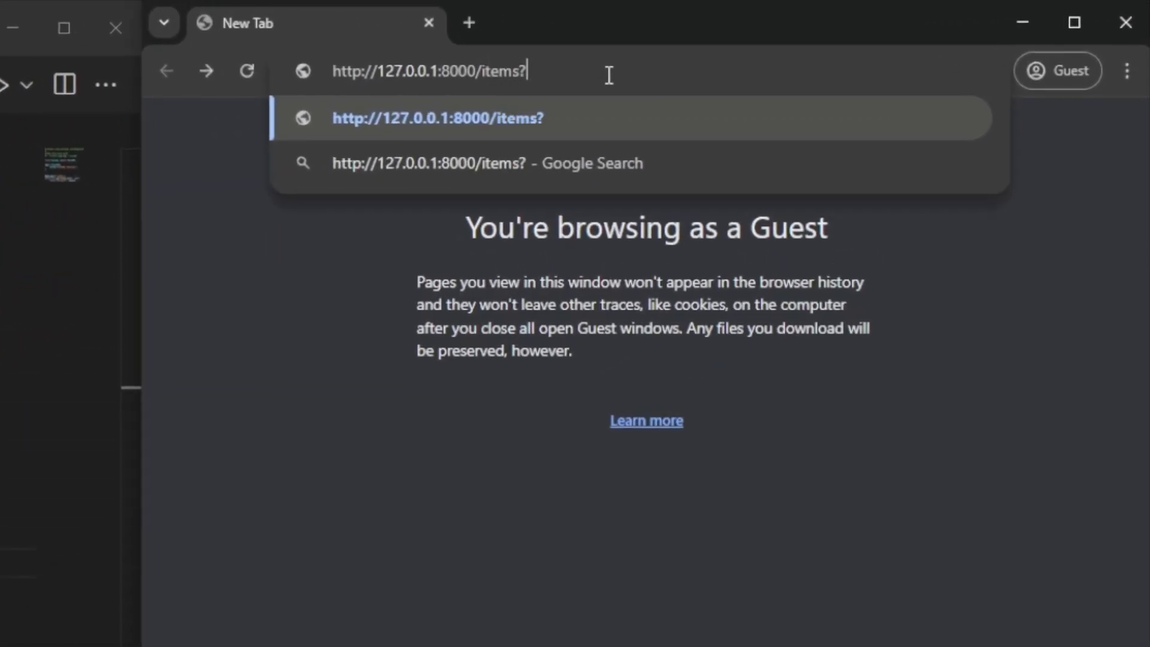
pyautogui.write('count=')
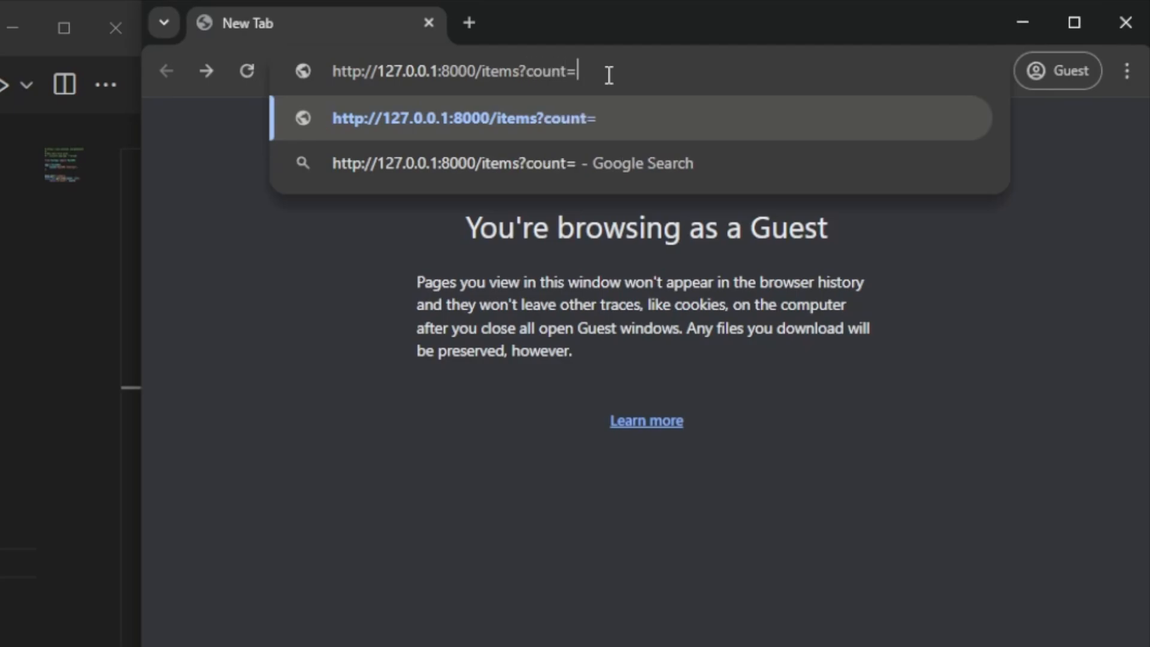
pyautogui.write('5')
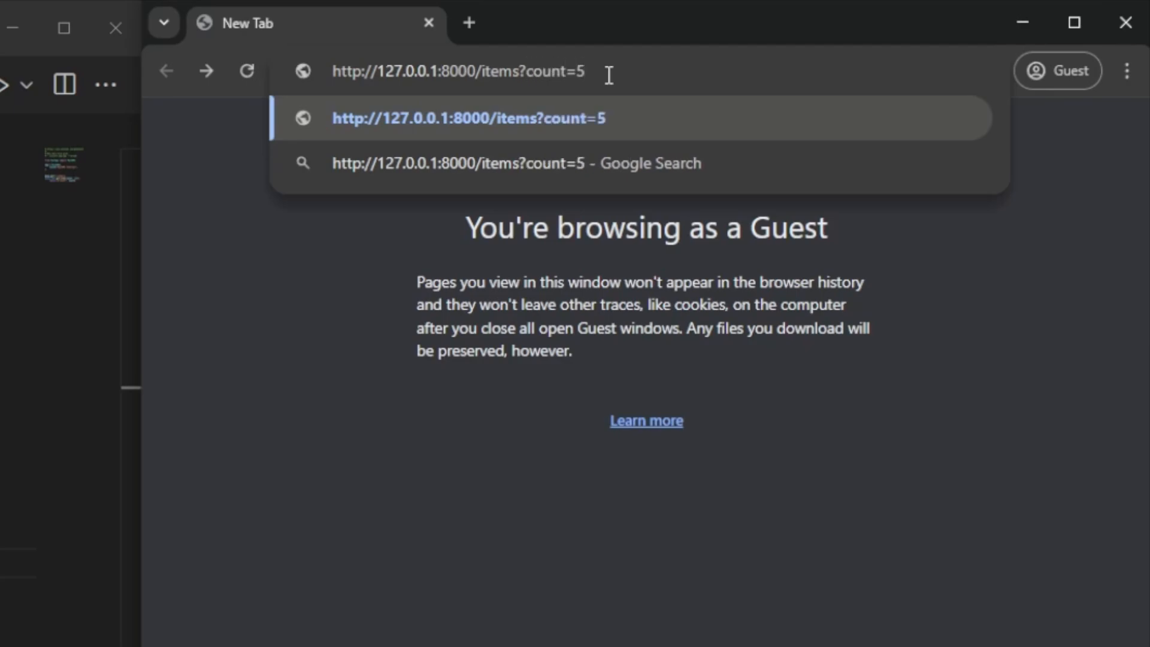
pyautogui.press('Enter')
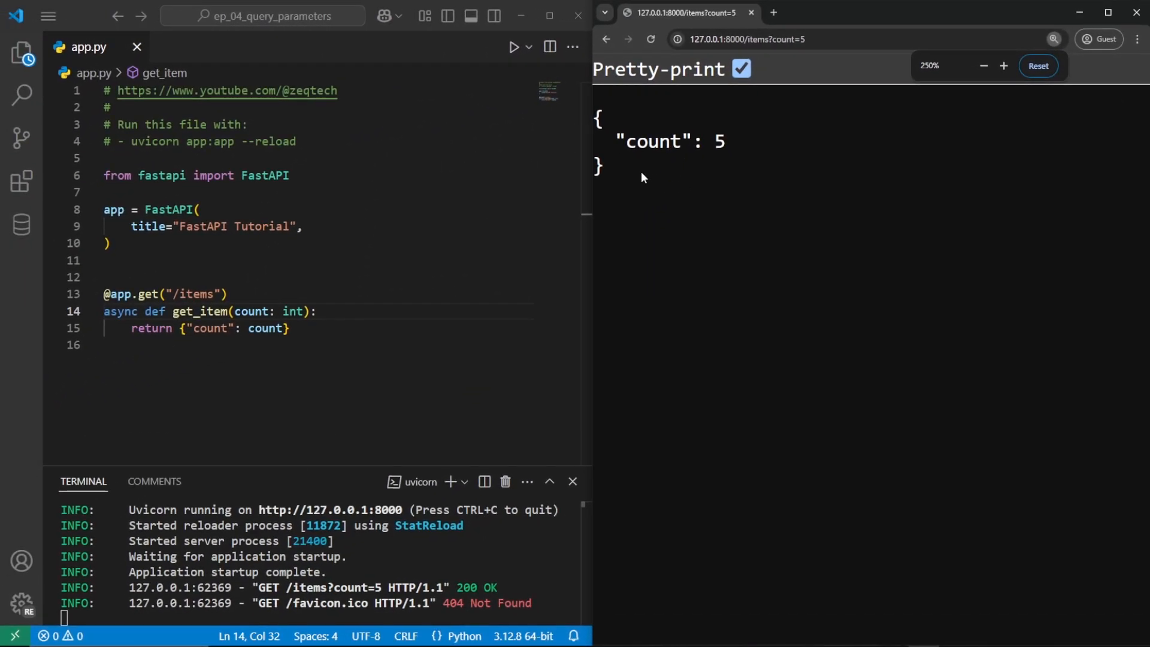
# - Compare the returned count 5 with the code, then pretty-print the count=5.6 integer error
pyautogui.doubleClick(652, 141)
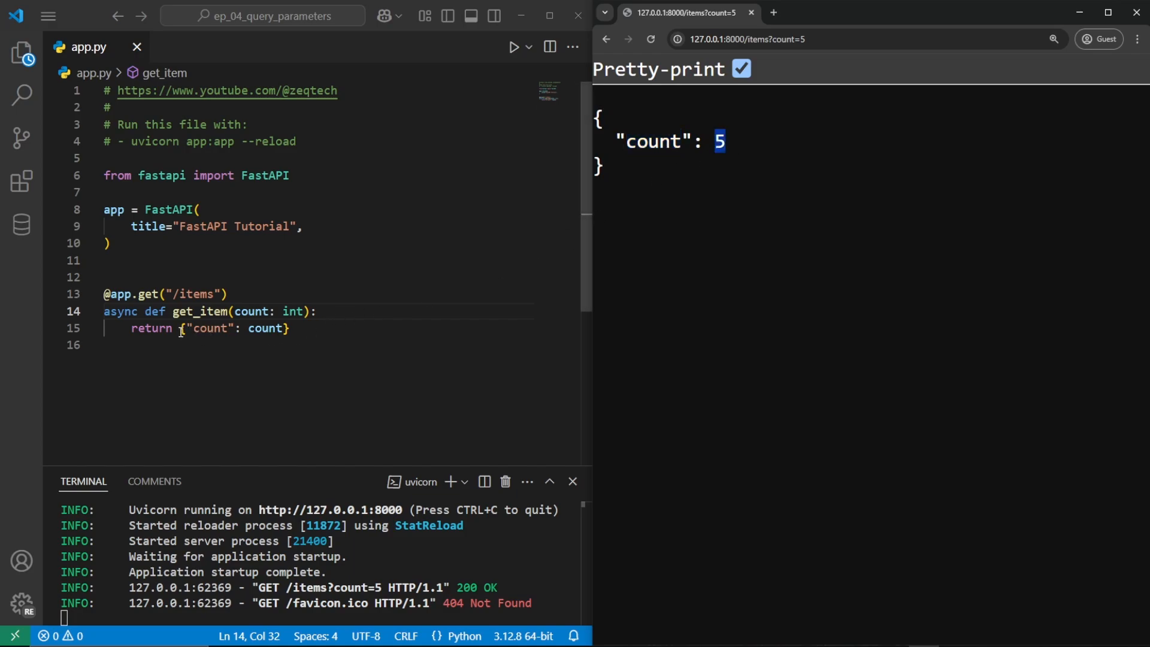
pyautogui.moveTo(183, 329); pyautogui.dragTo(290, 329)
pyautogui.write('.6')
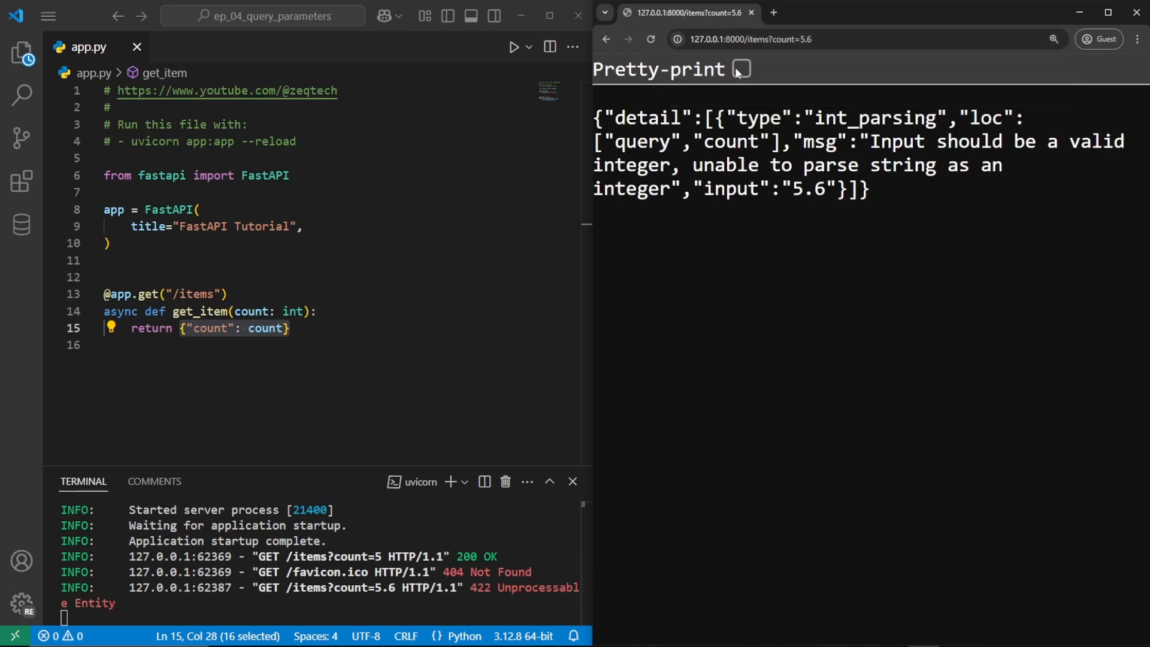
pyautogui.click(739, 68)
pyautogui.write(', "name": name')
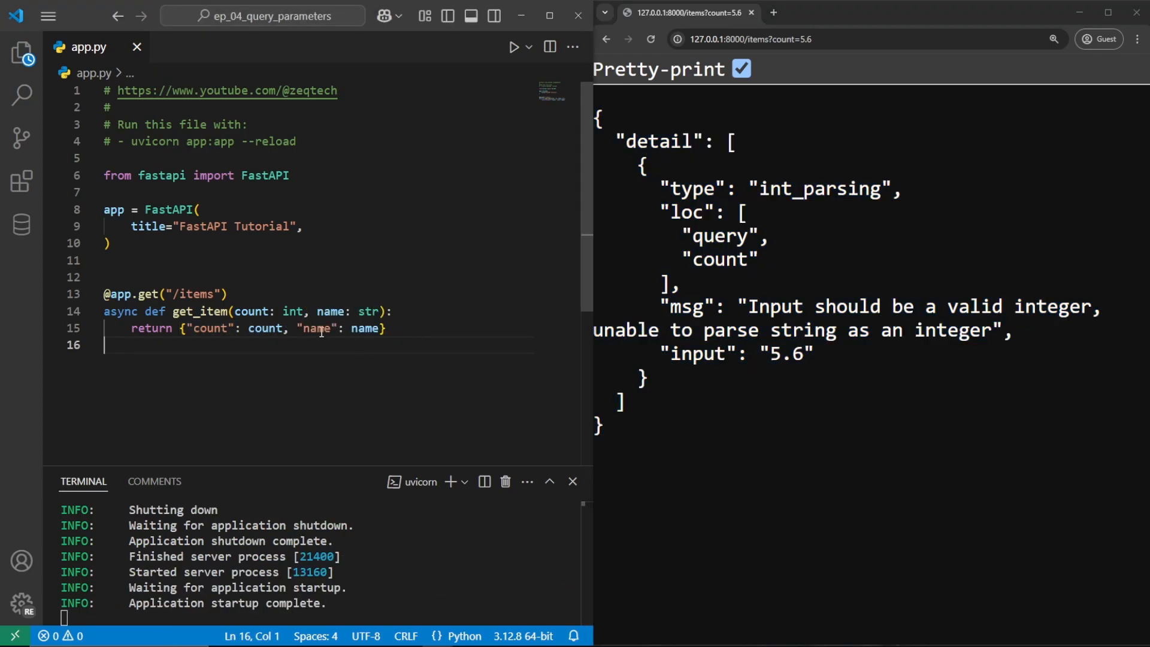
# - Point out the new name: str parameter and the "name": name return entry
pyautogui.doubleClick(329, 310)
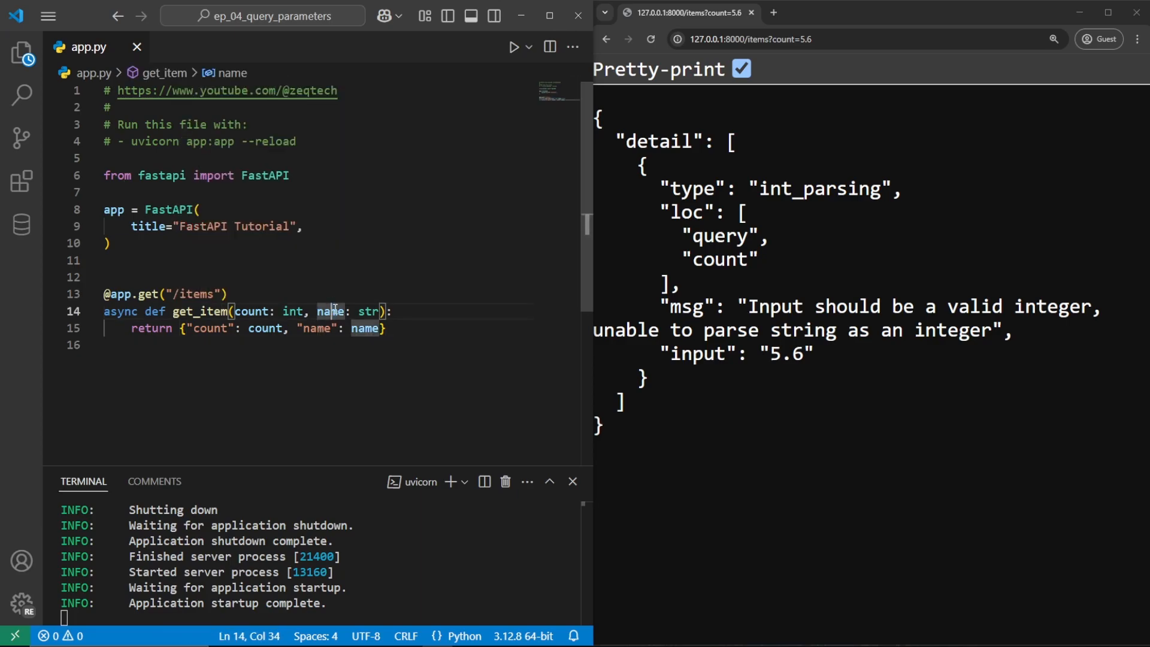
pyautogui.doubleClick(369, 311)
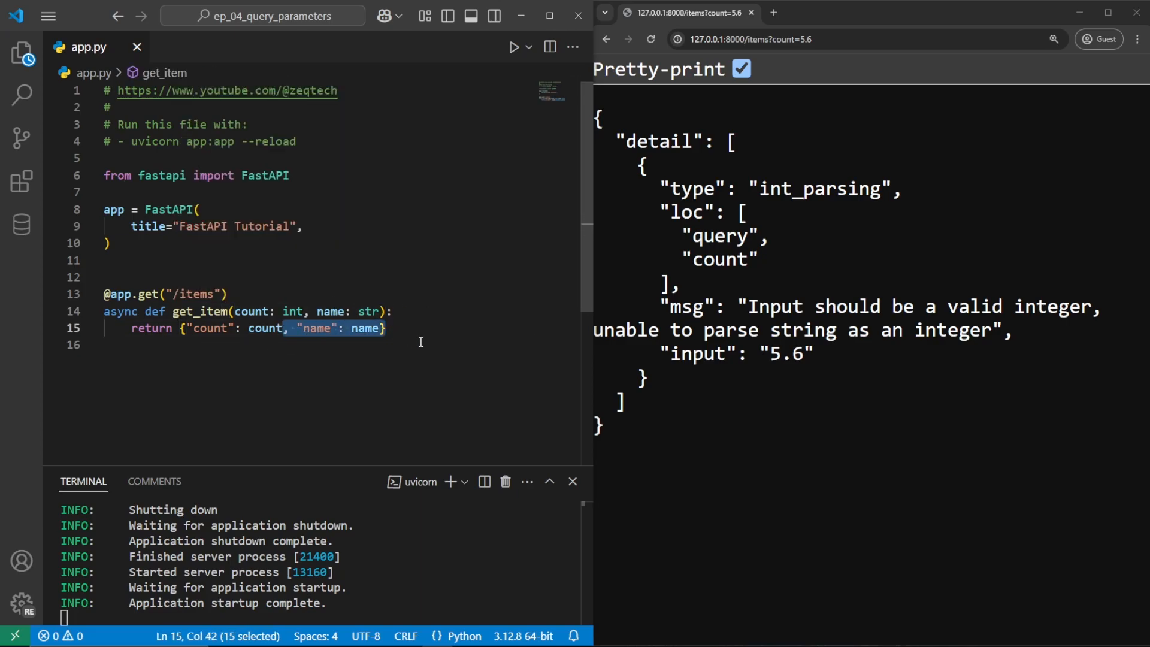
pyautogui.click(748, 39)
pyautogui.write('&')
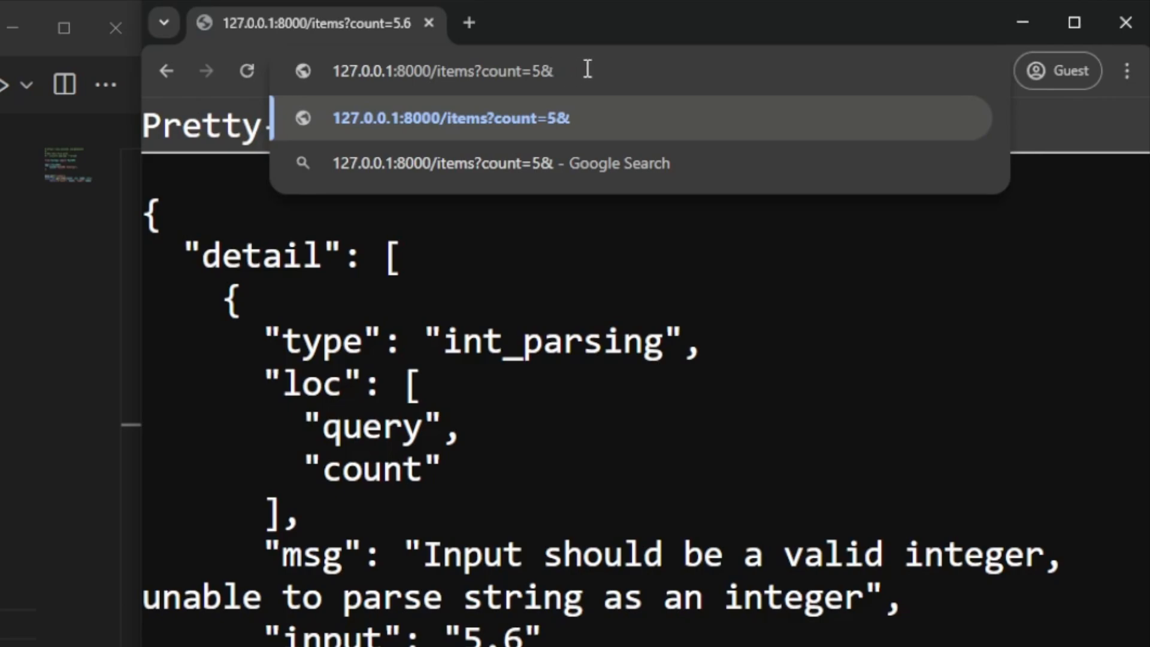
pyautogui.moveTo(632, 73)
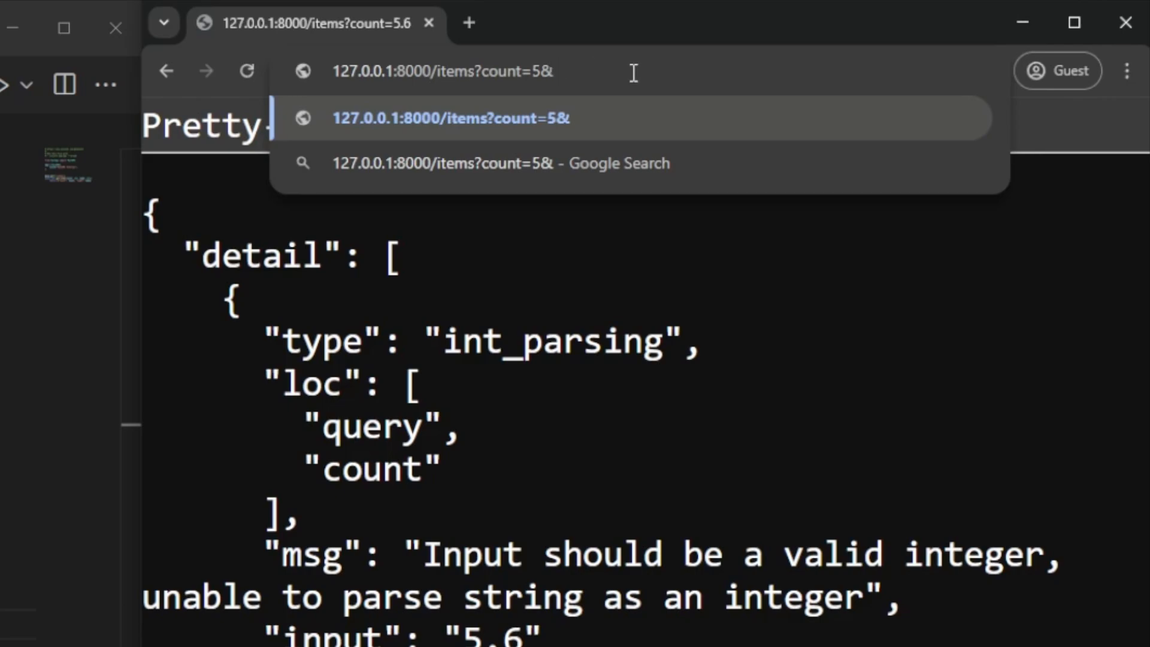
# - Request &name=Zeq, then change it to 'Zeq Tech', noting the %20-encoded space
pyautogui.write('name=')
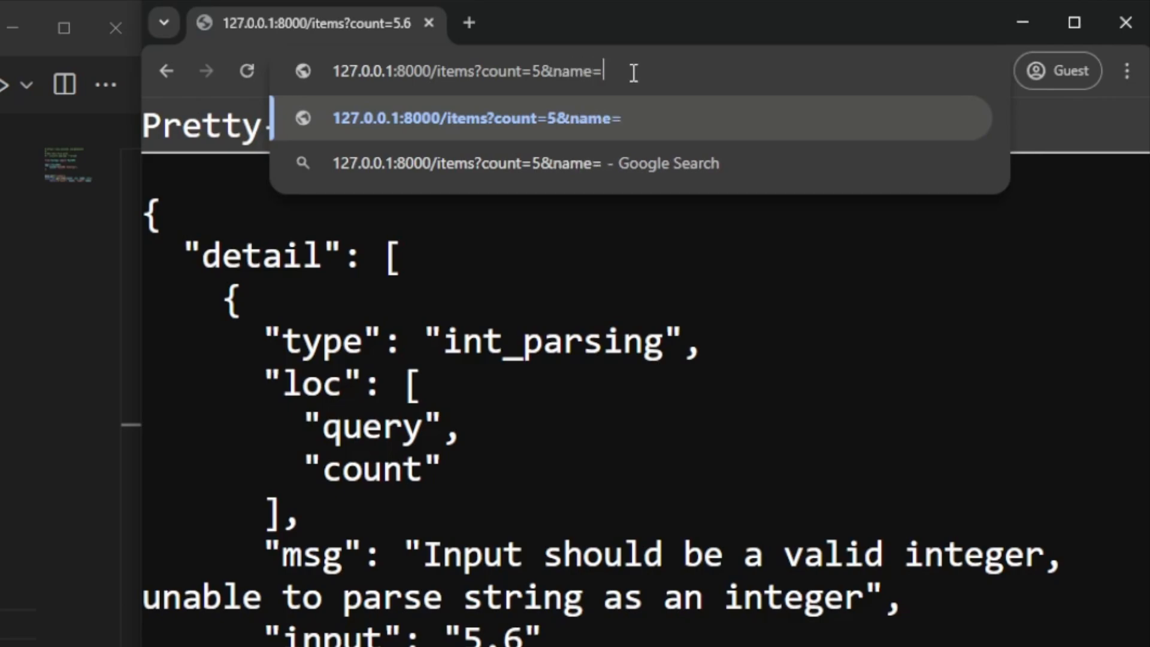
pyautogui.write('Zeq')
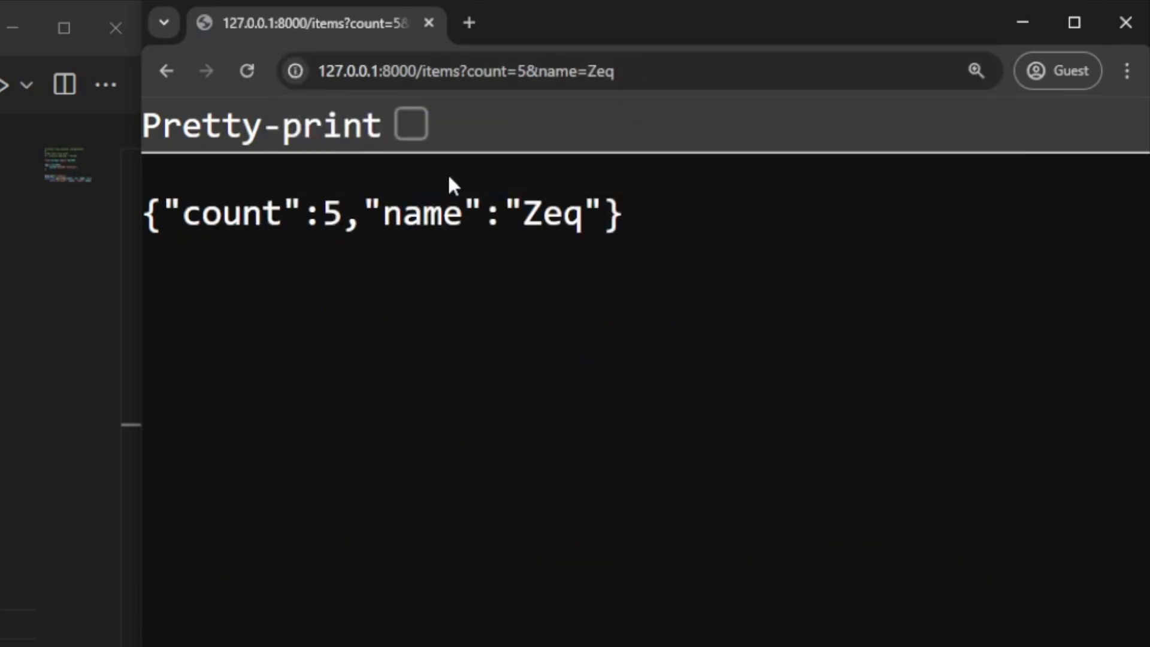
pyautogui.doubleClick(436, 213)
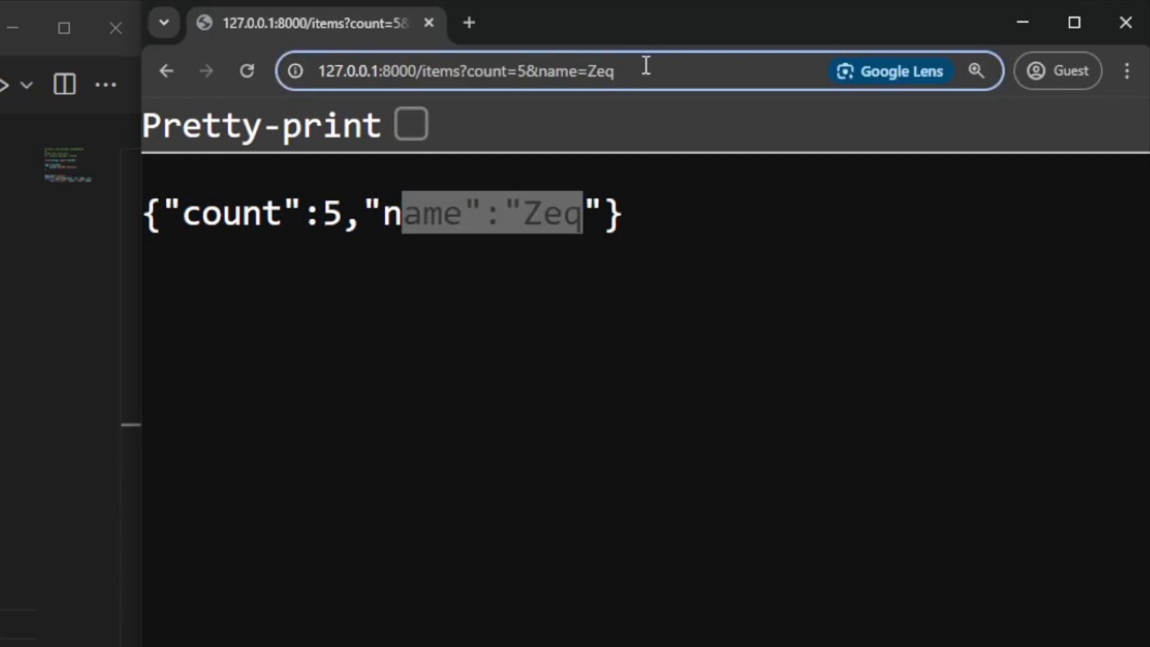
pyautogui.write('Tech')
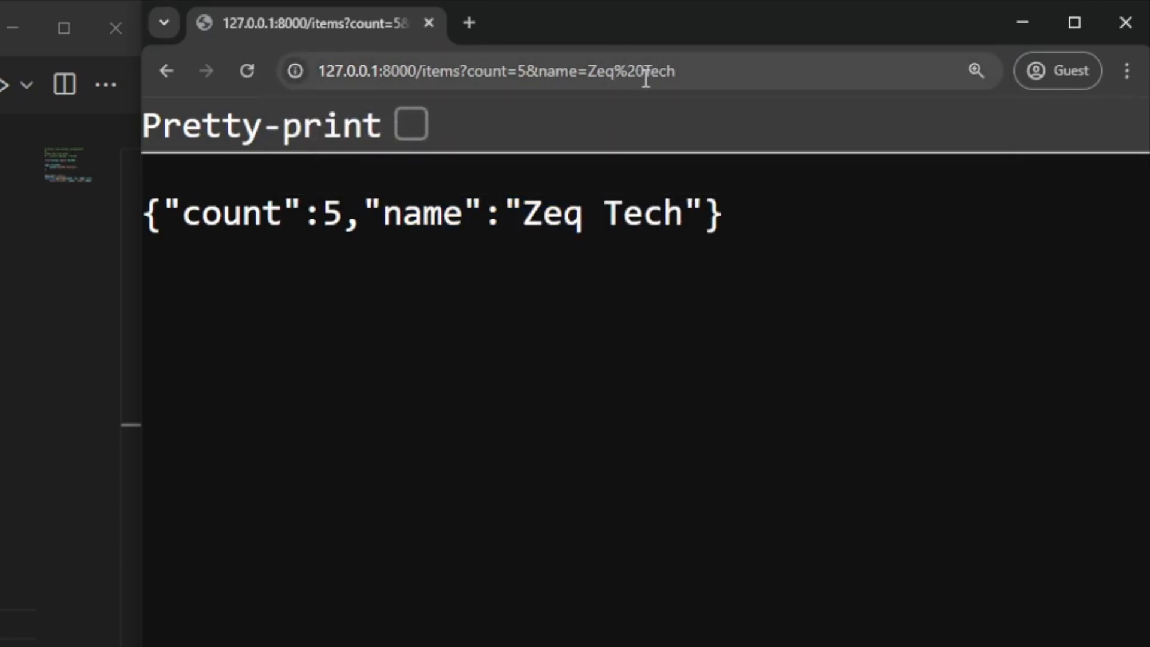
pyautogui.doubleClick(629, 71)
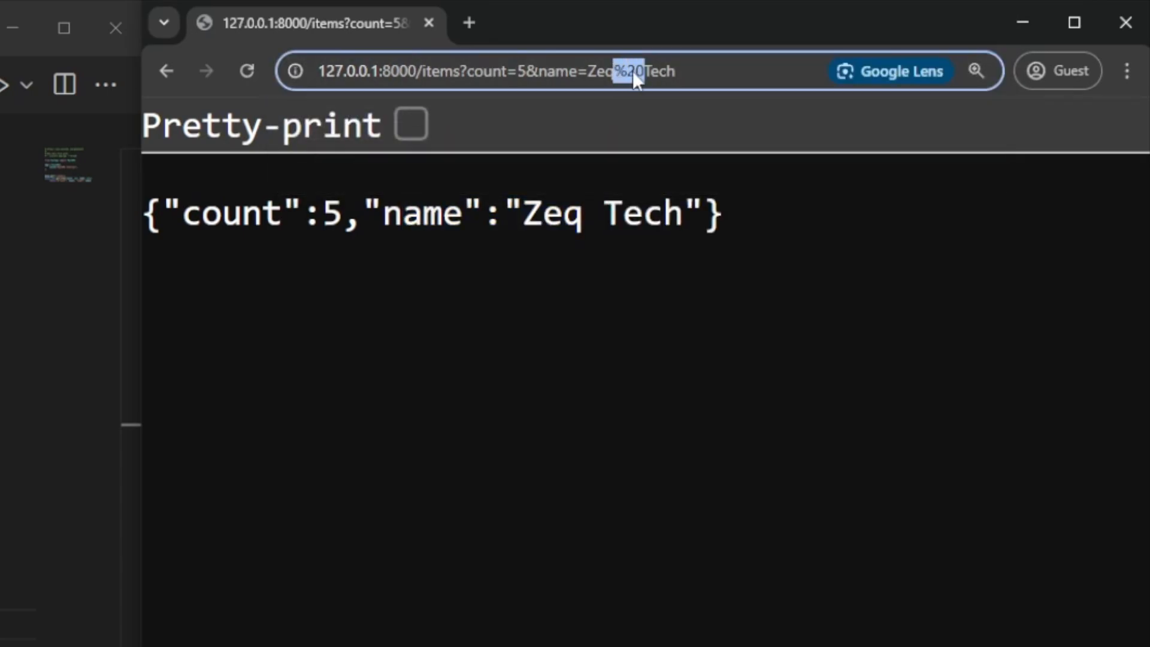
pyautogui.moveTo(693, 68)
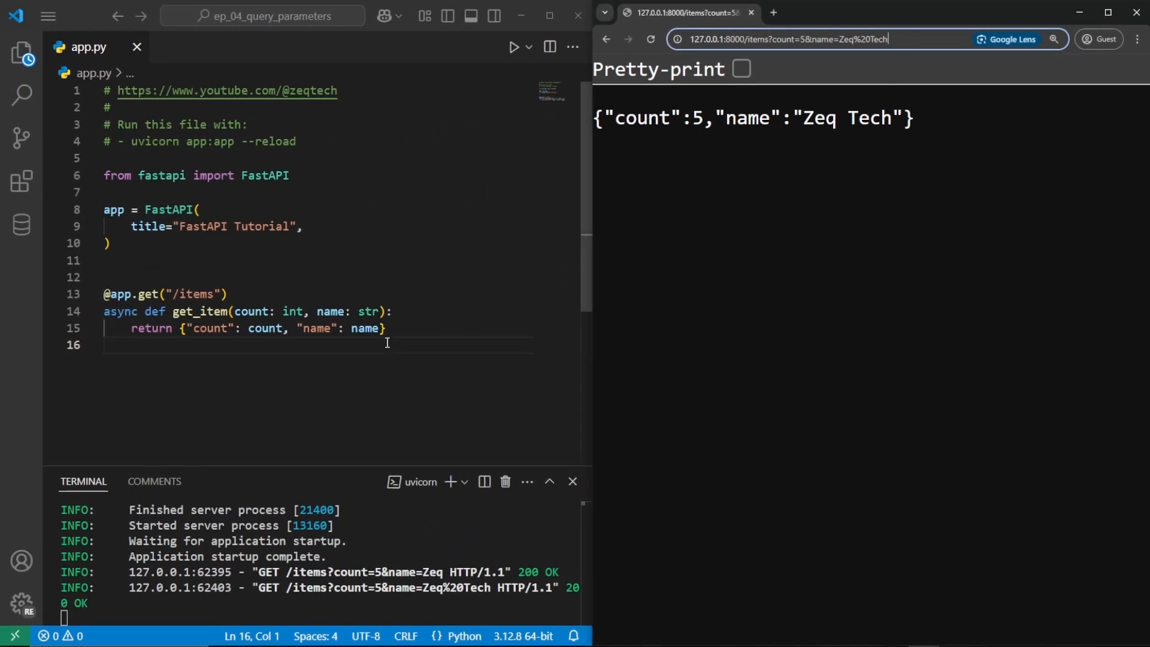
pyautogui.moveTo(772, 199)
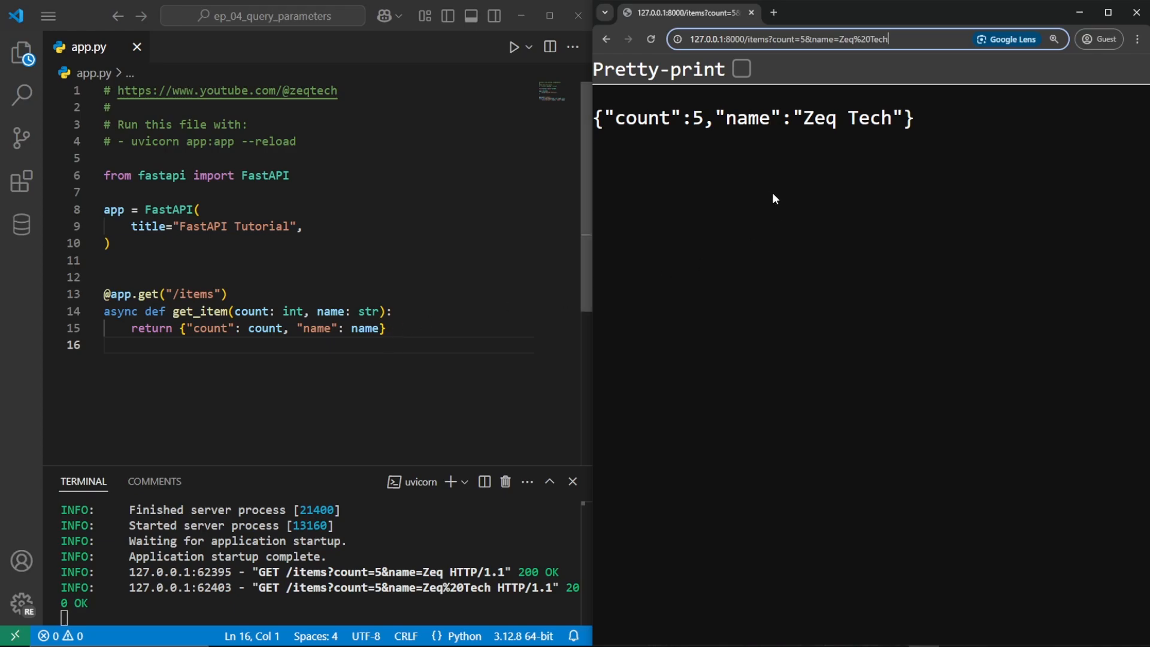
# - Route get_item at /item/{item_id} and add item_id: str as its first parameter
pyautogui.doubleClick(841, 118)
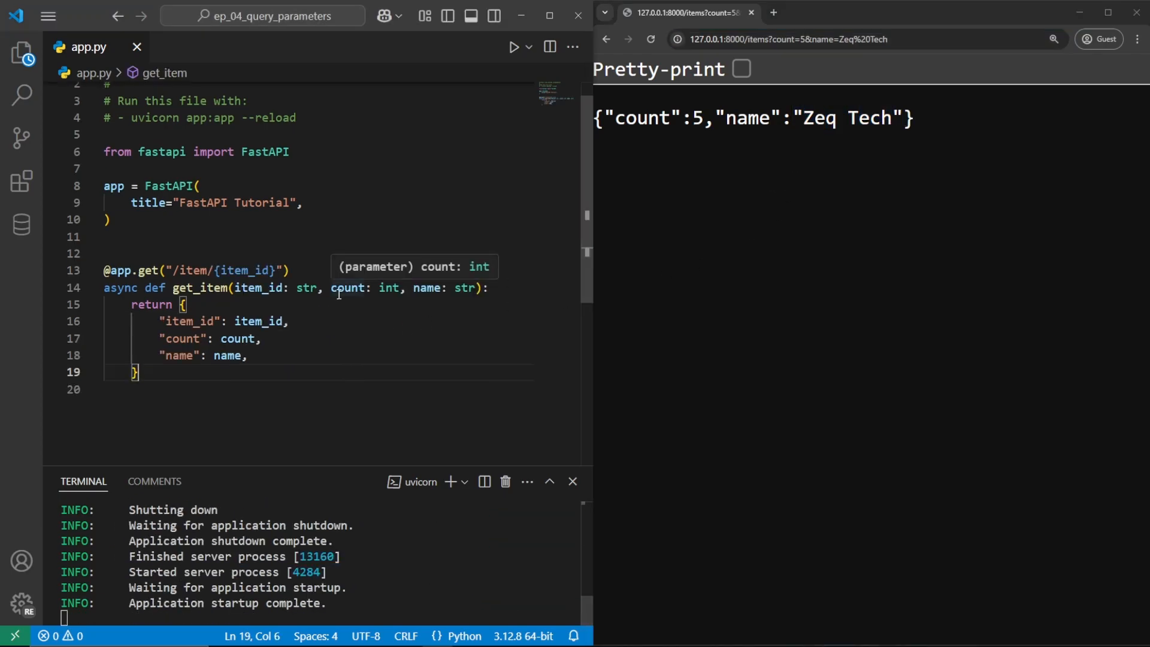
pyautogui.moveTo(389, 331)
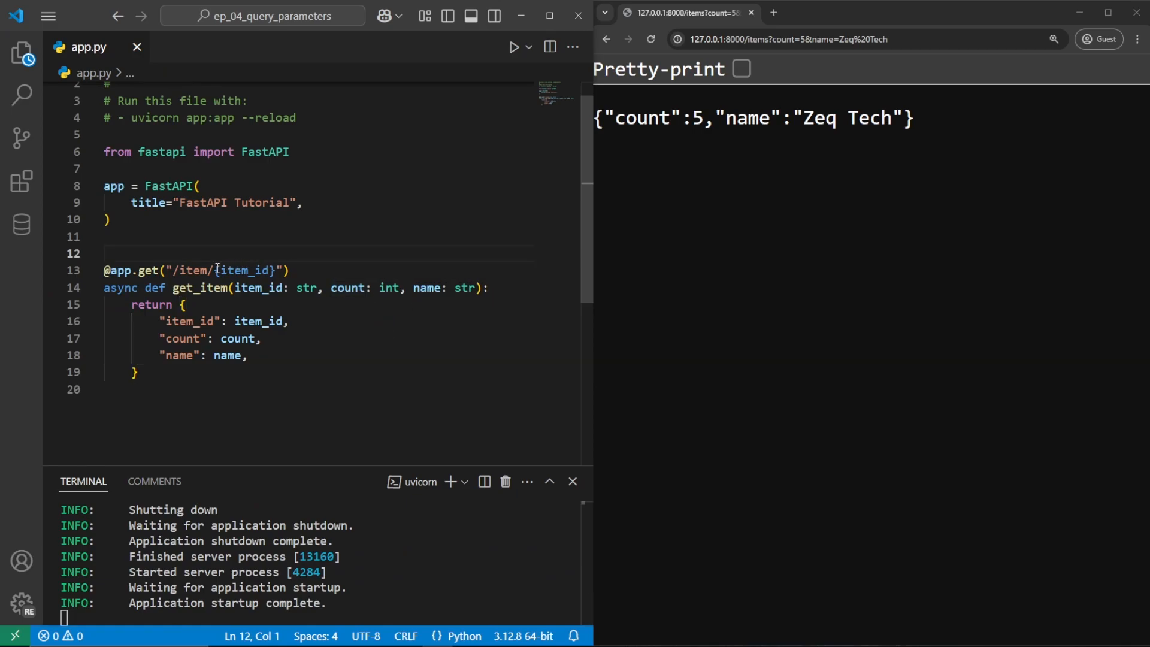
pyautogui.doubleClick(242, 270)
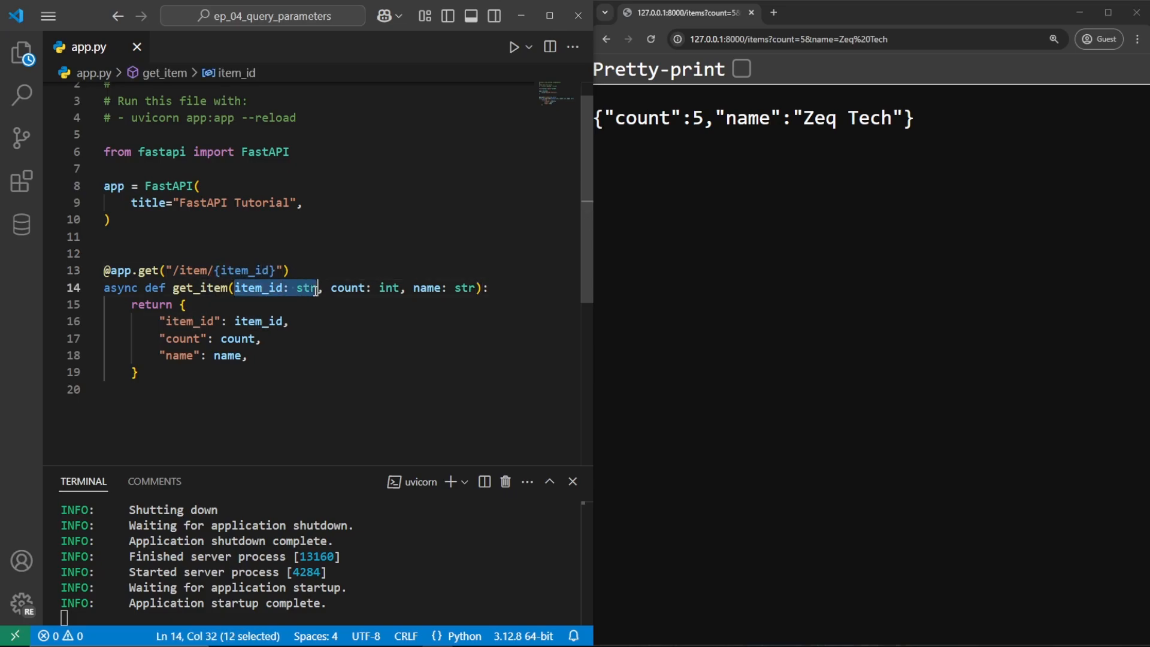
pyautogui.click(329, 288)
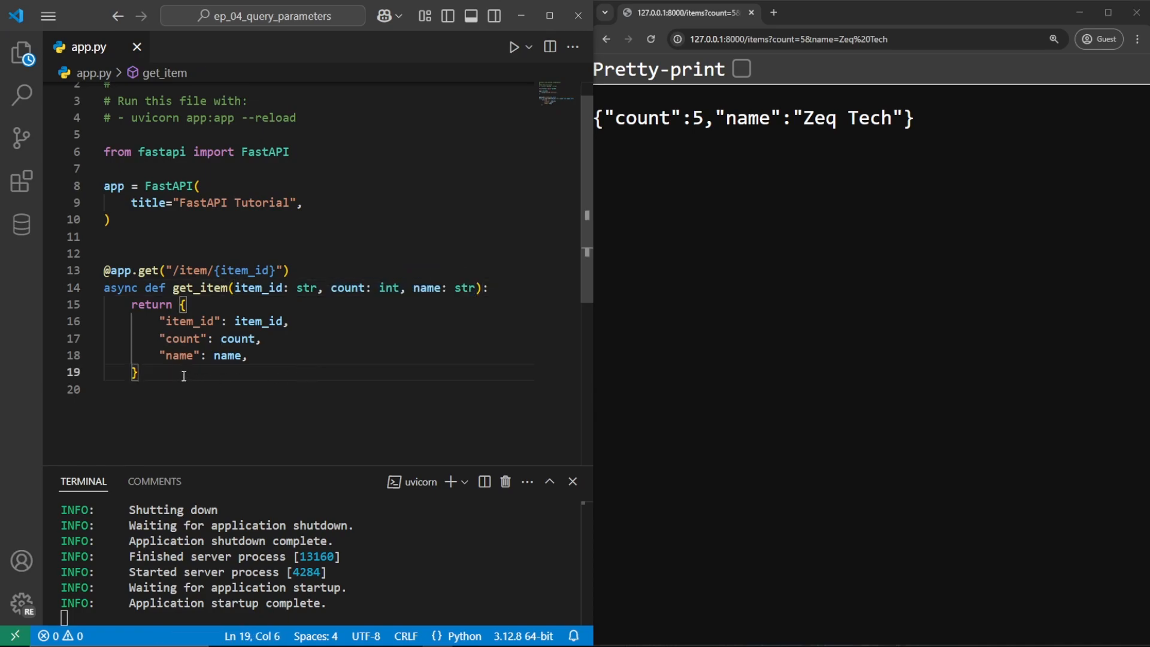
pyautogui.moveTo(136, 372); pyautogui.dragTo(102, 305)
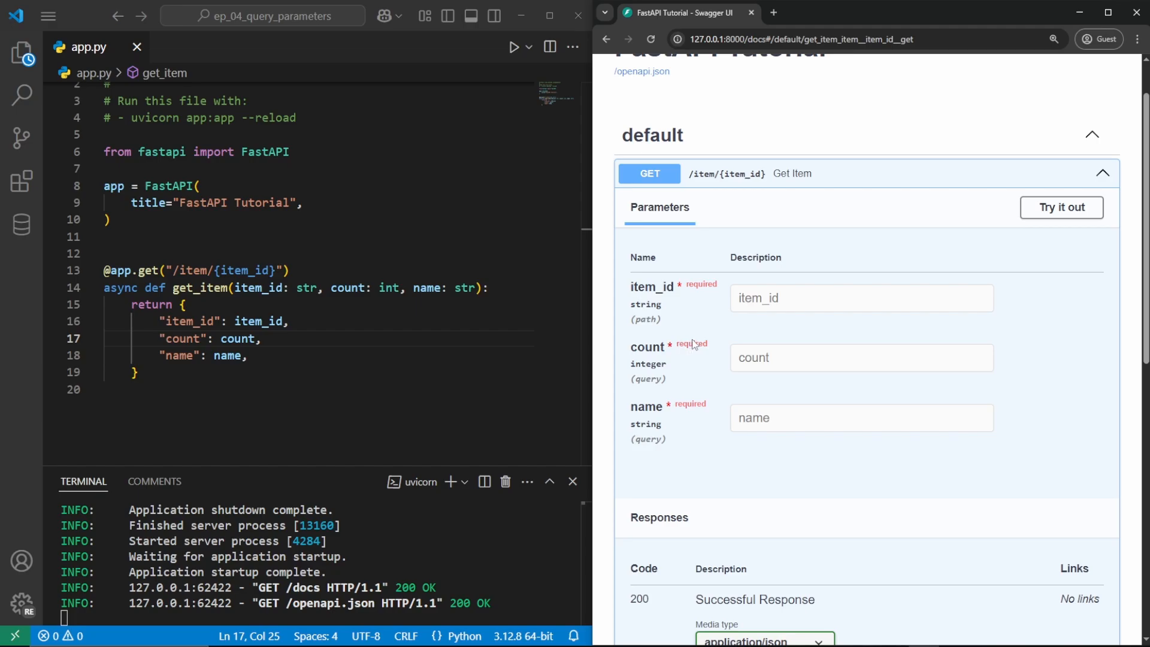
pyautogui.moveTo(694, 341)
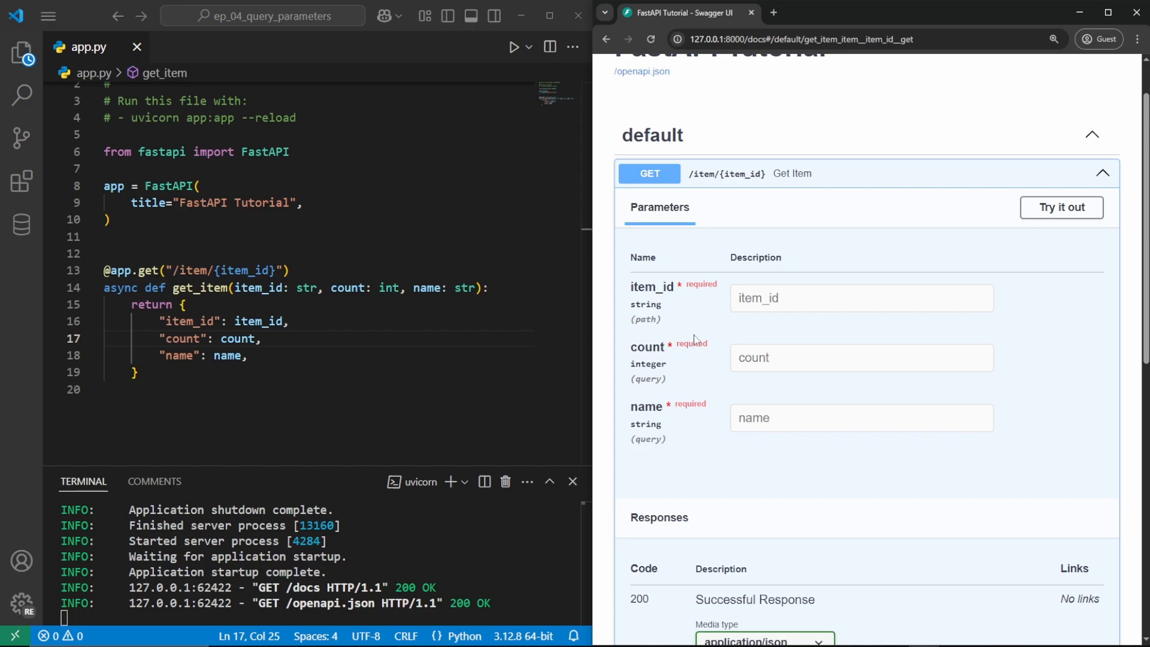
# - Execute Get Item with item_id 2, count 42, name 'Zeq Tech'; select the Request URL
pyautogui.click(1061, 208)
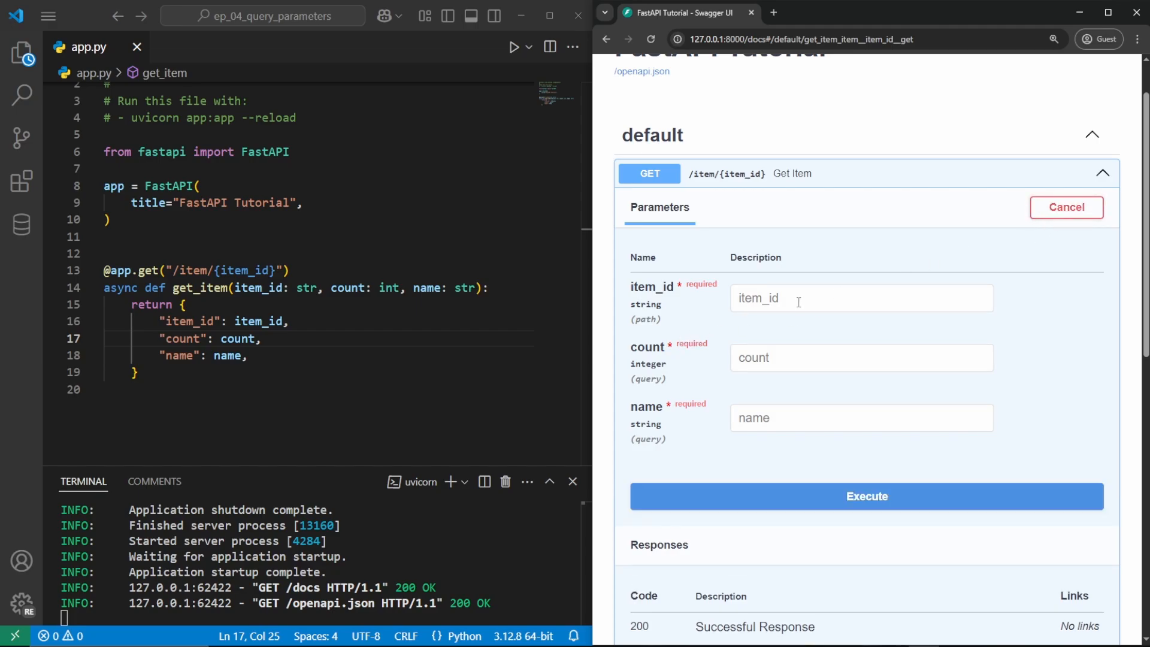
pyautogui.click(862, 359)
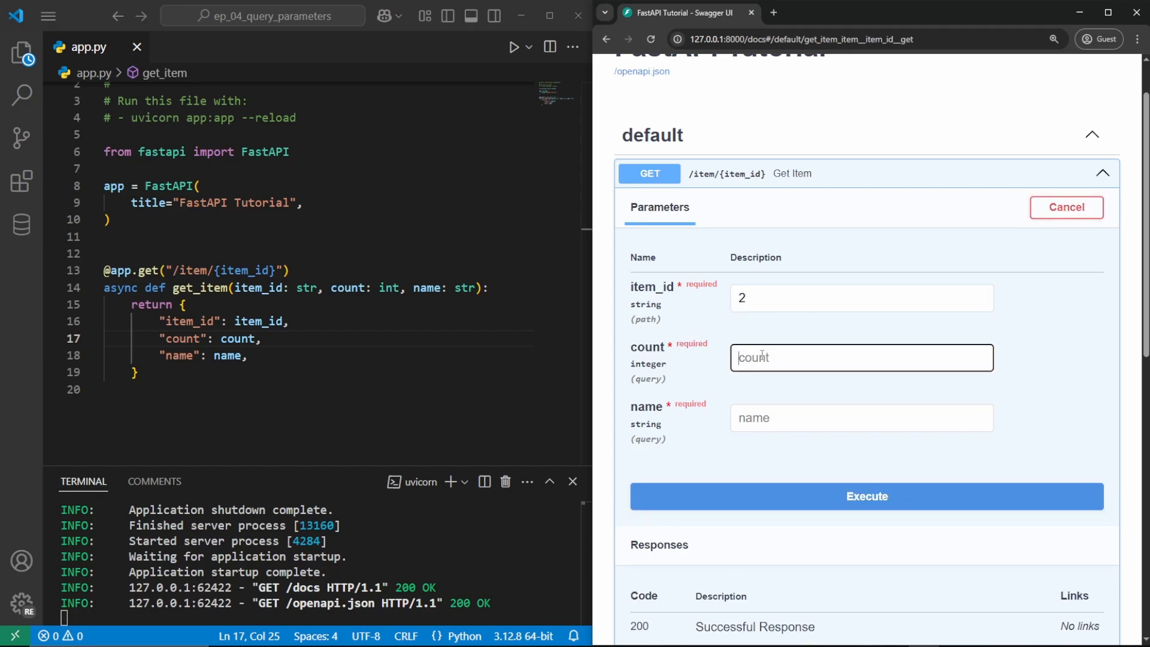
pyautogui.write('Zeq Tech')
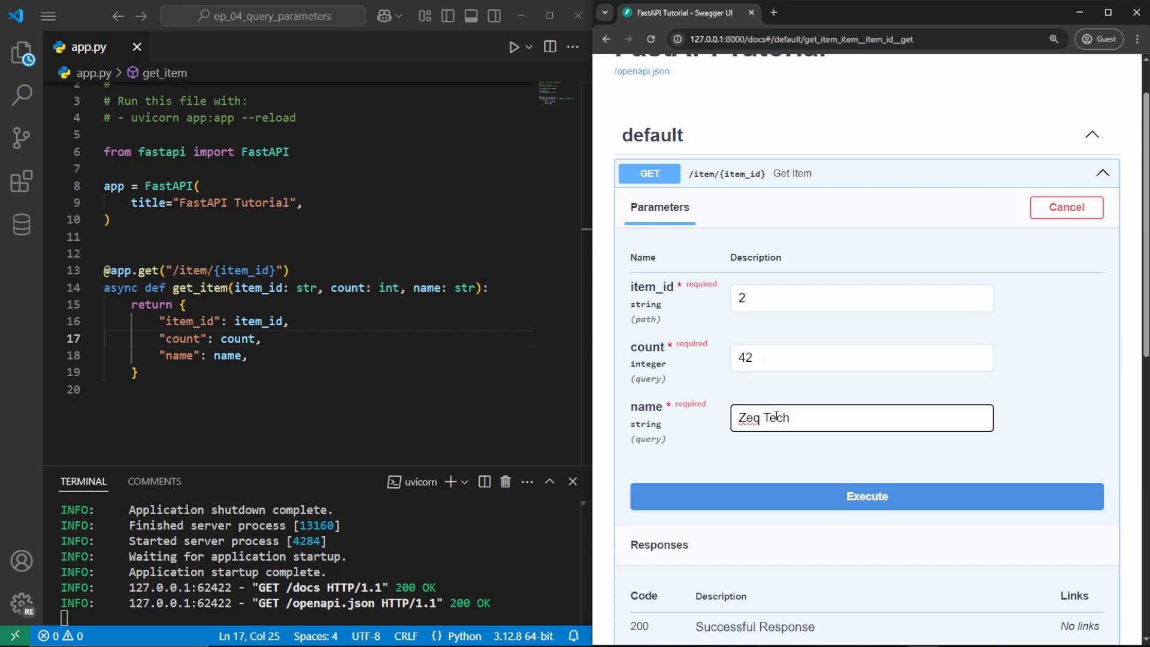
pyautogui.click(866, 496)
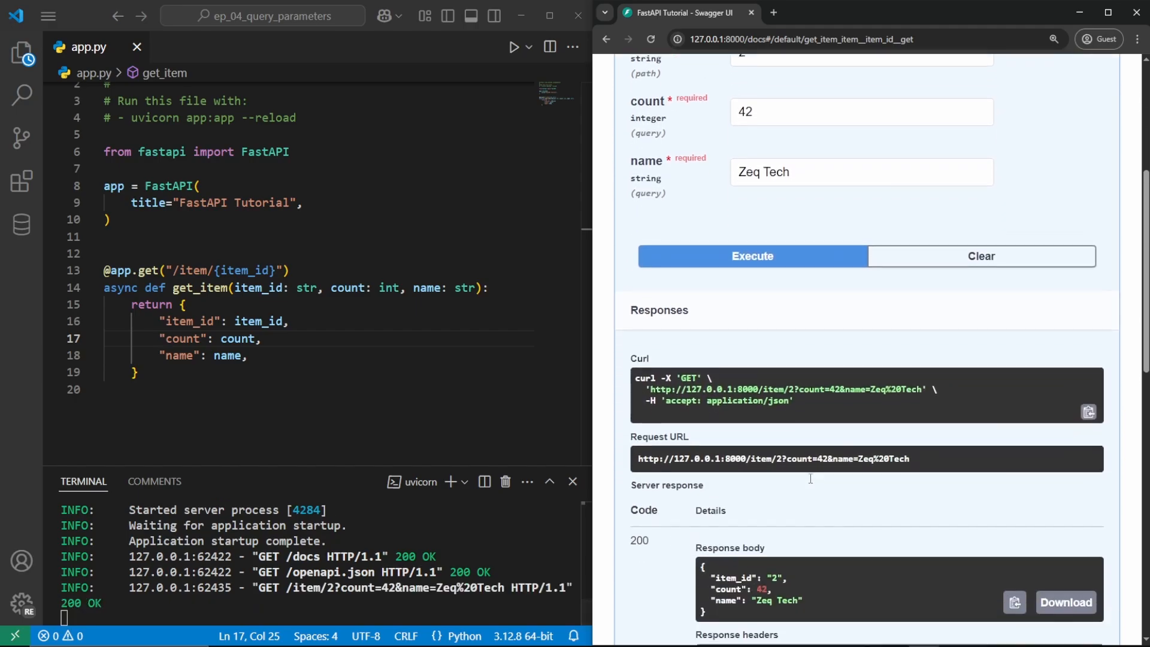
pyautogui.scroll(-3)
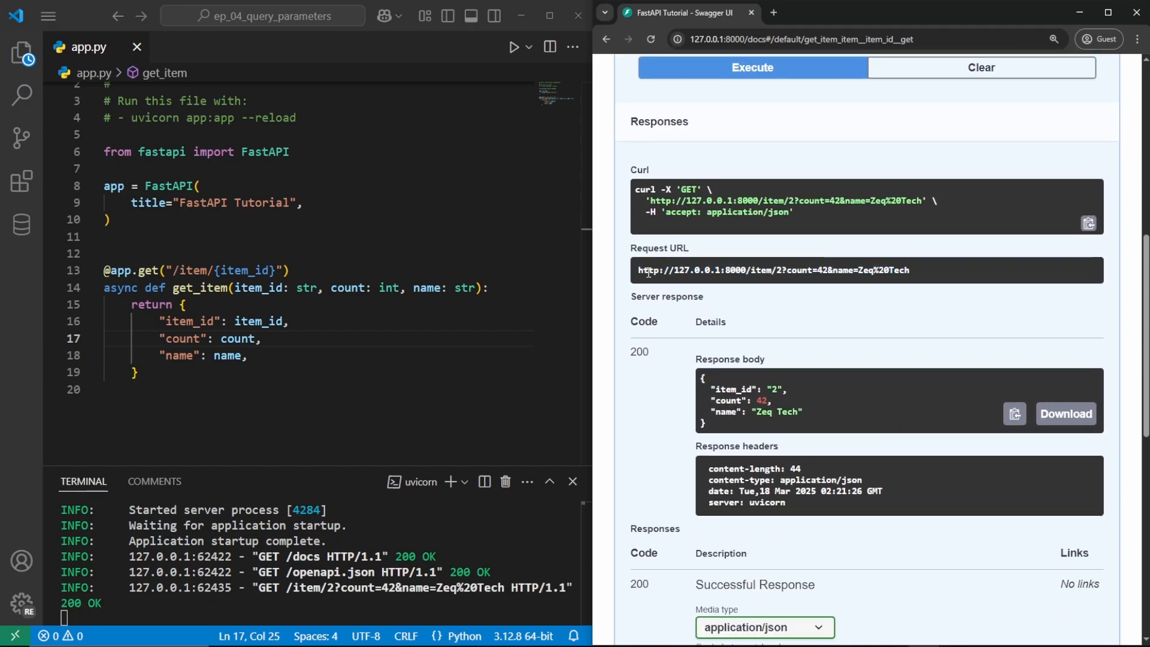
pyautogui.tripleClick(770, 270)
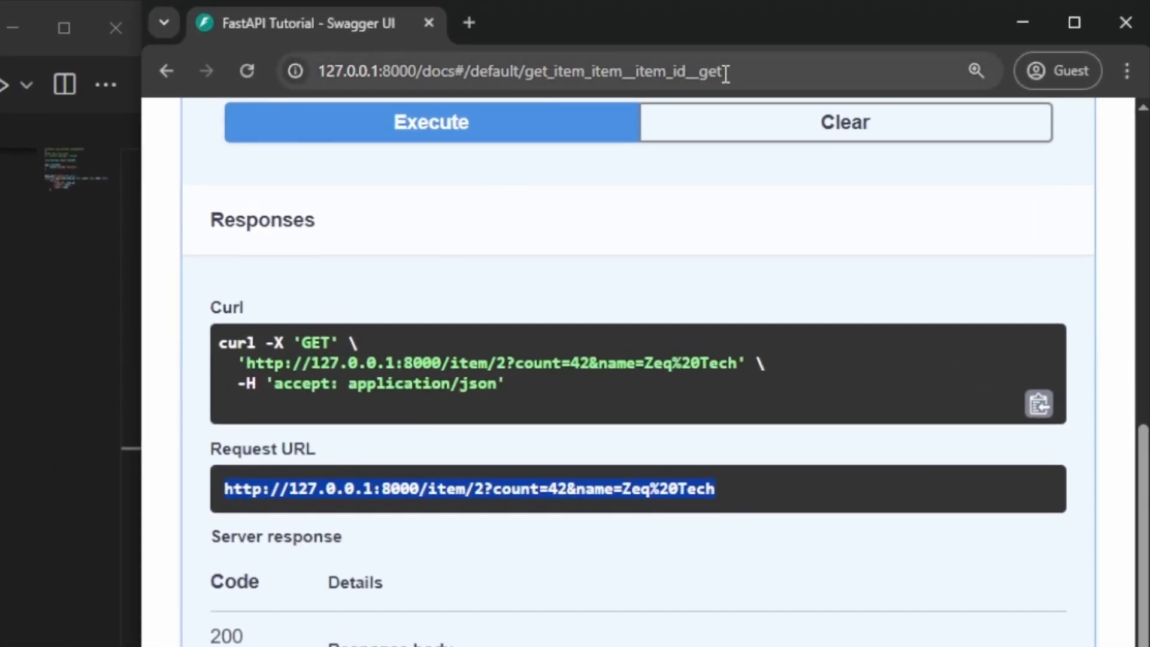
# - Load /item/2 without its query string in a new Chrome tab
pyautogui.click(735, 22)
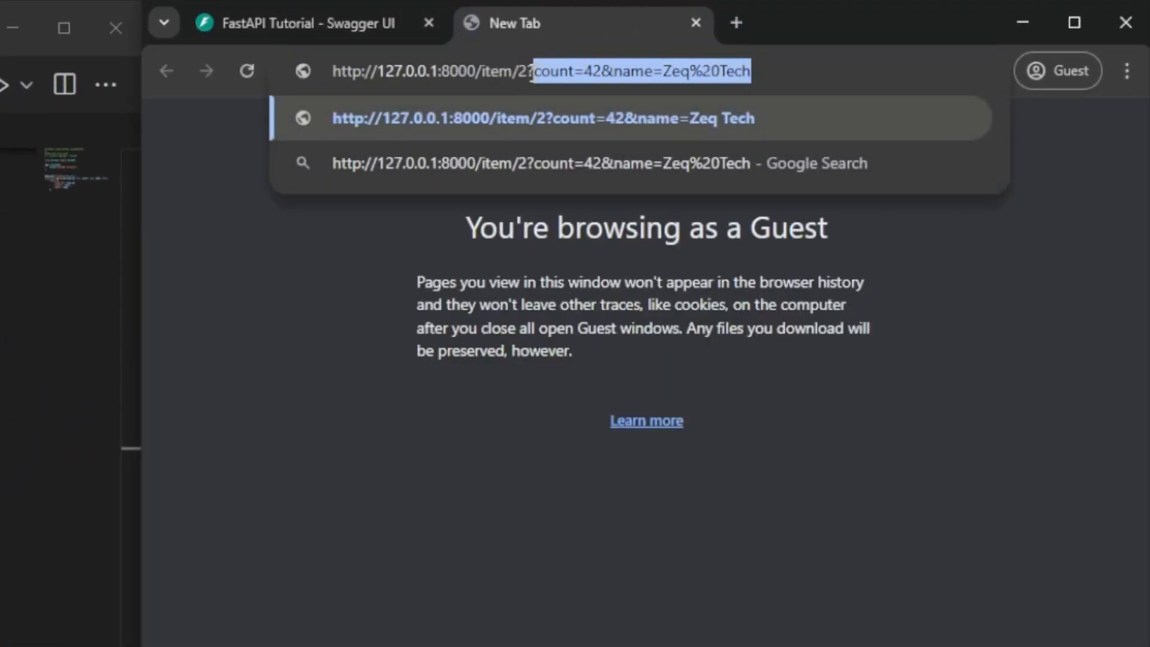
pyautogui.press('Backspace')
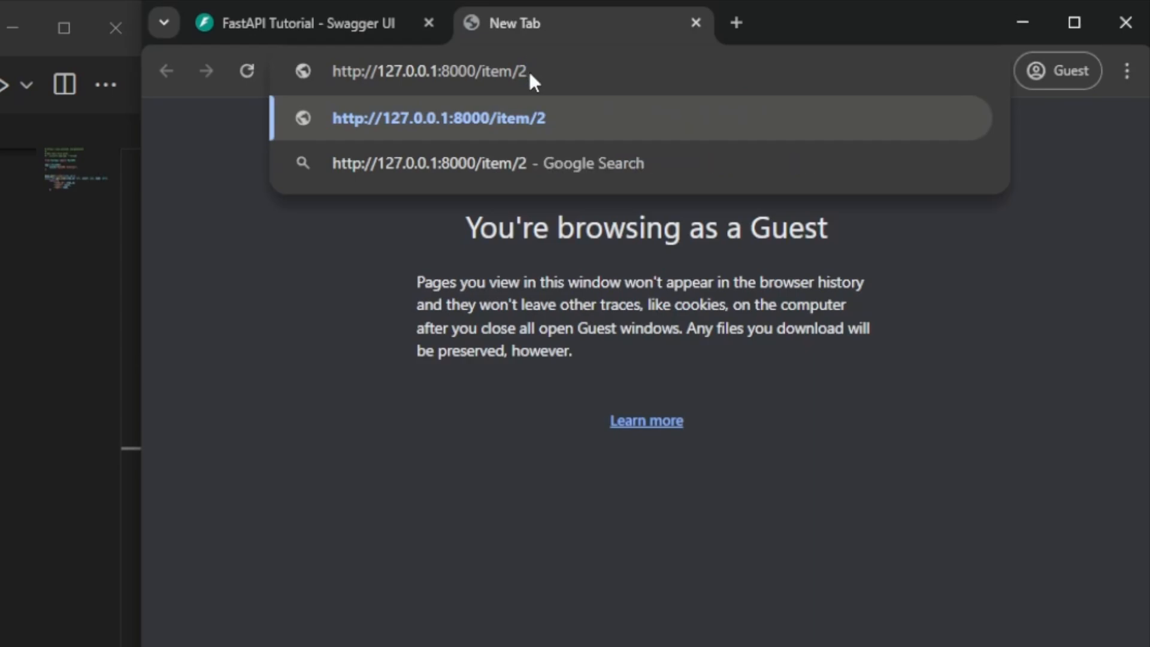
pyautogui.press('Enter')
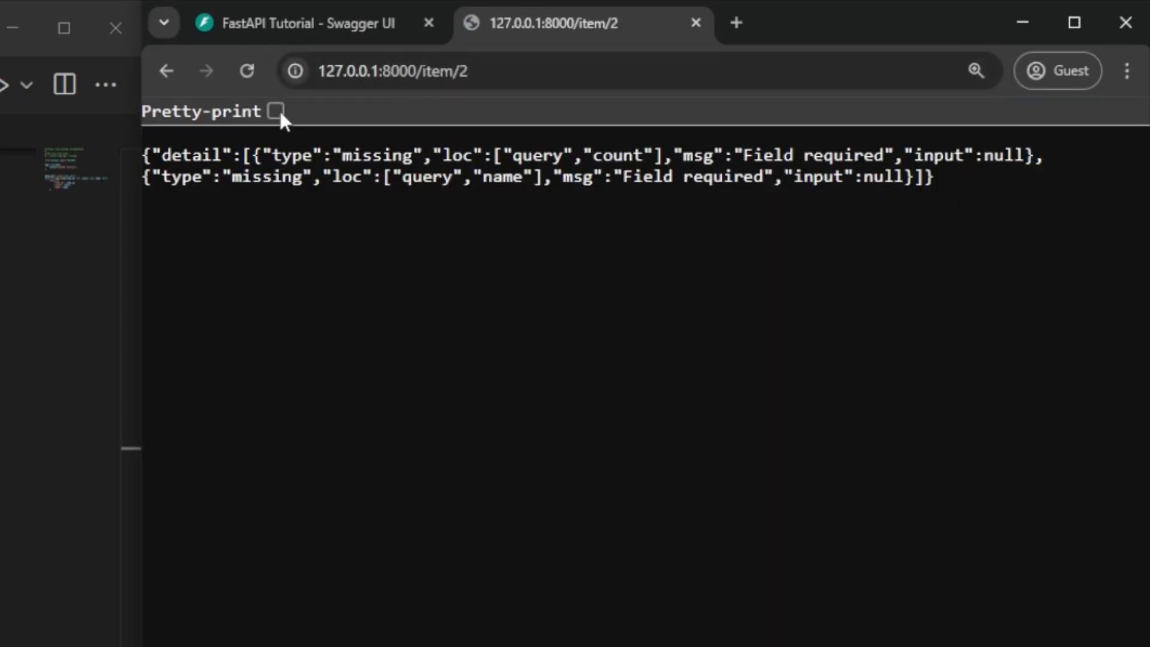
# - Pretty-print the Field required errors and give count default 0, name "default name"
pyautogui.click(276, 111)
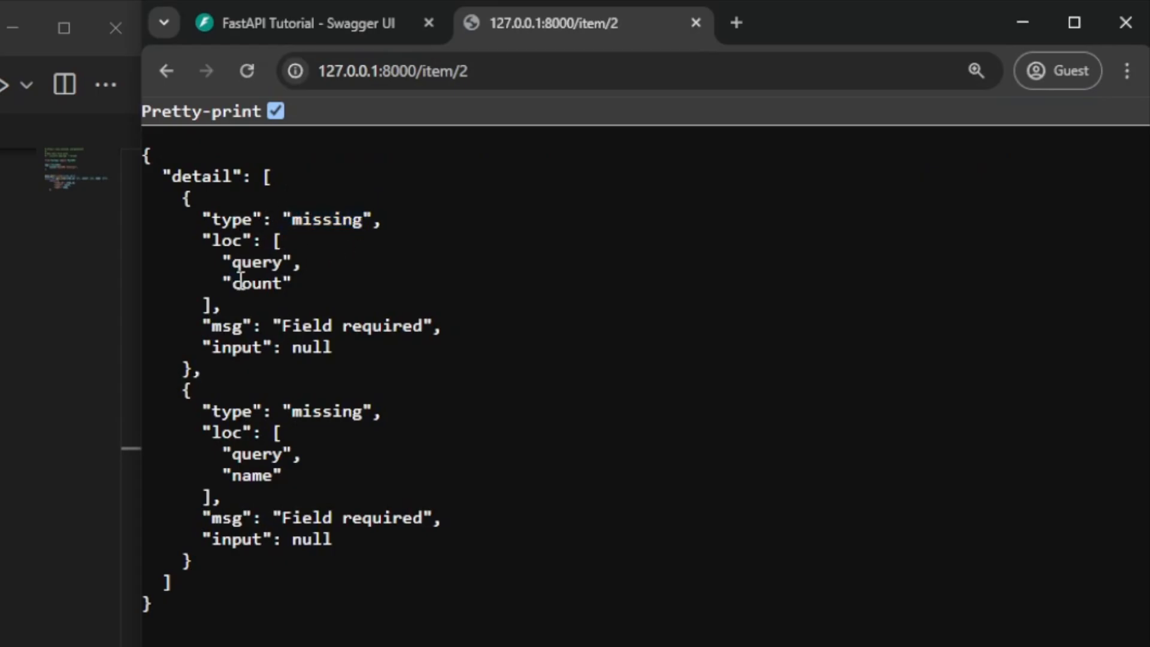
pyautogui.doubleClick(257, 454)
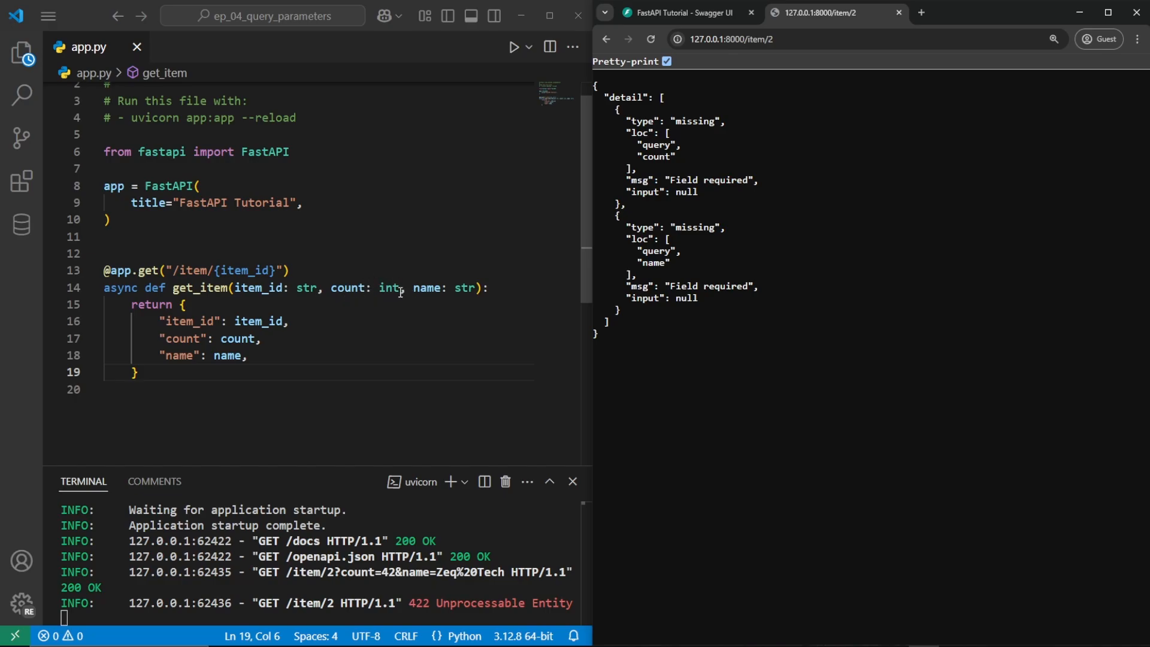
pyautogui.write('= "default name')
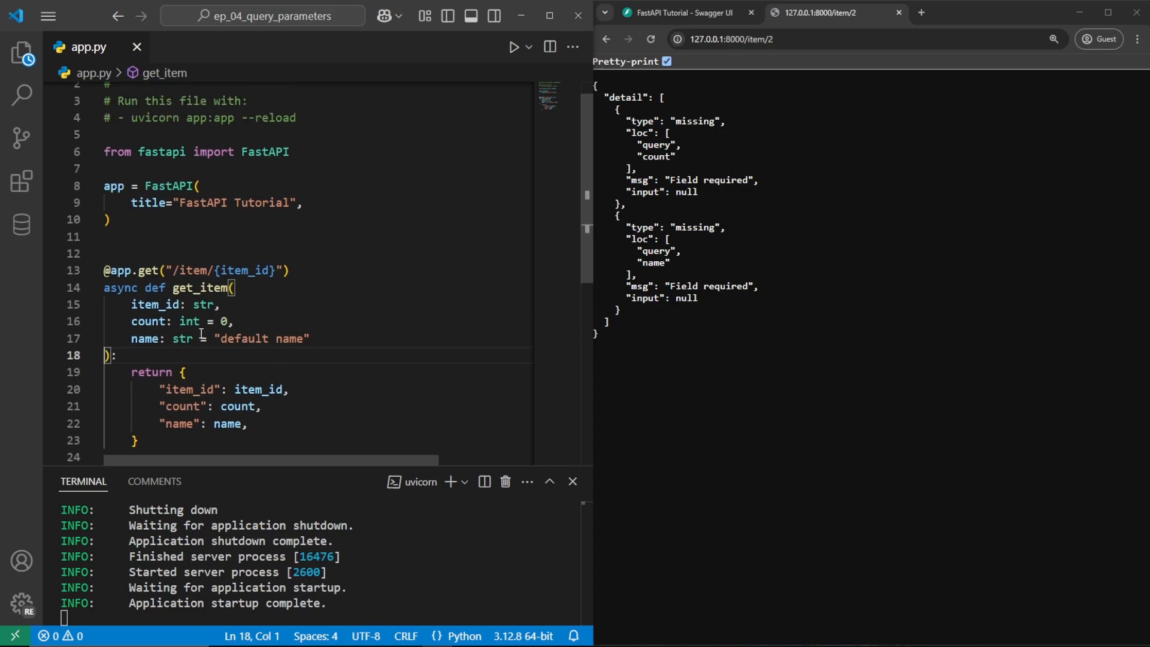
# - Reload /item/2 showing count 0, retype name as str | None = None, reload
pyautogui.click(733, 39)
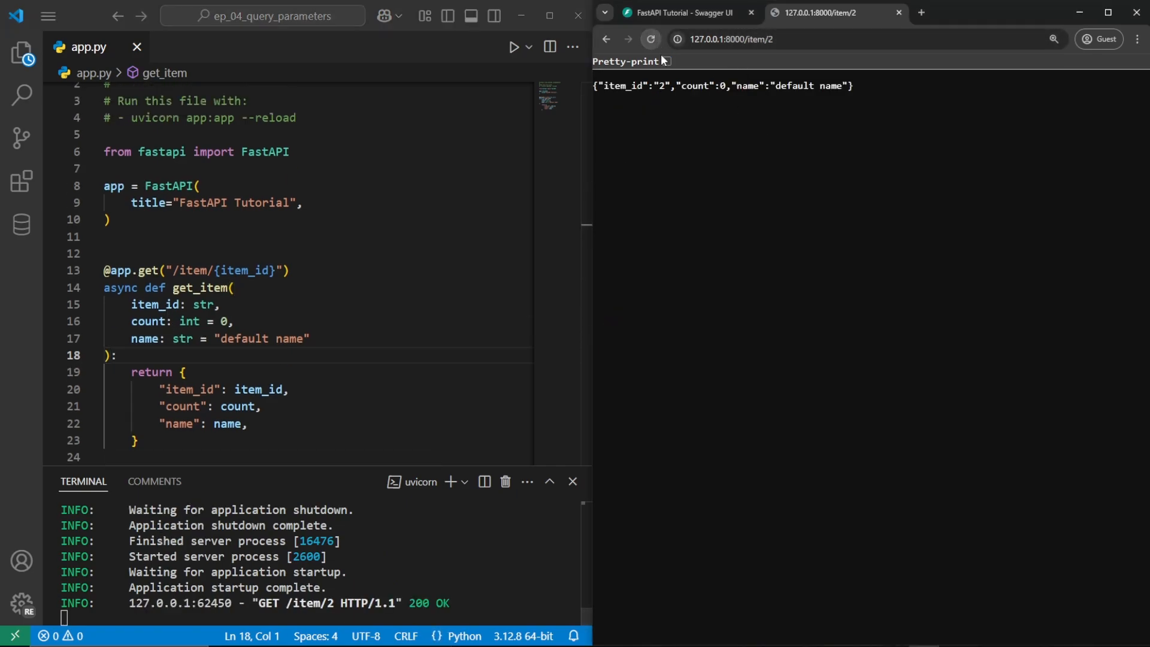
pyautogui.moveTo(722, 85); pyautogui.dragTo(844, 85)
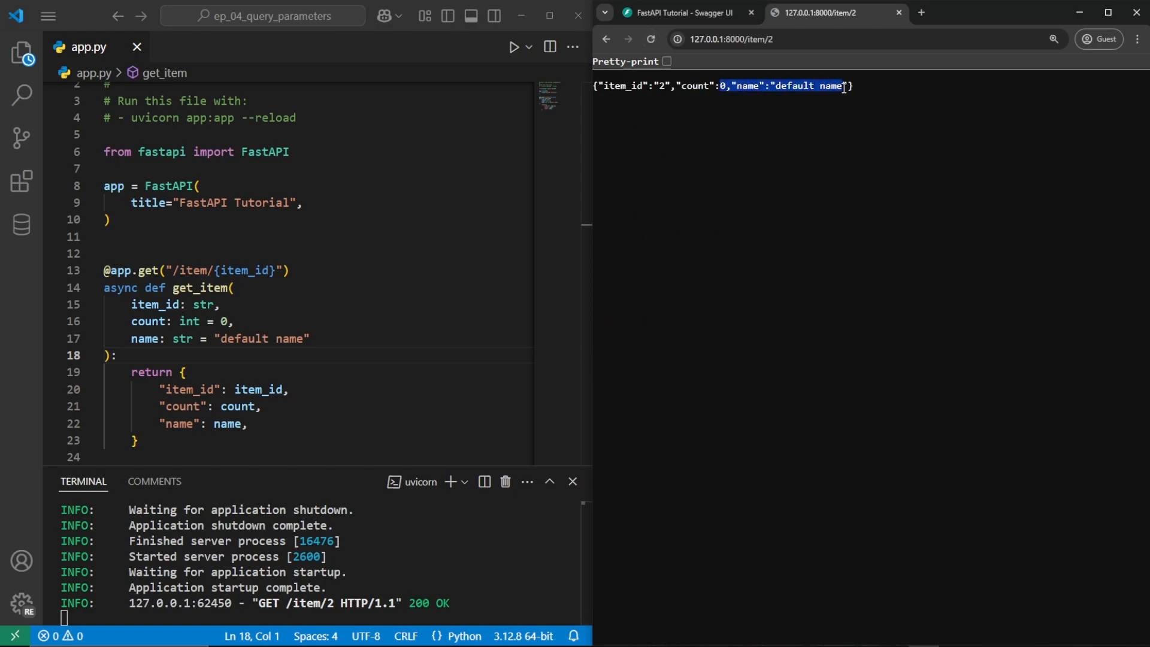
pyautogui.click(288, 338)
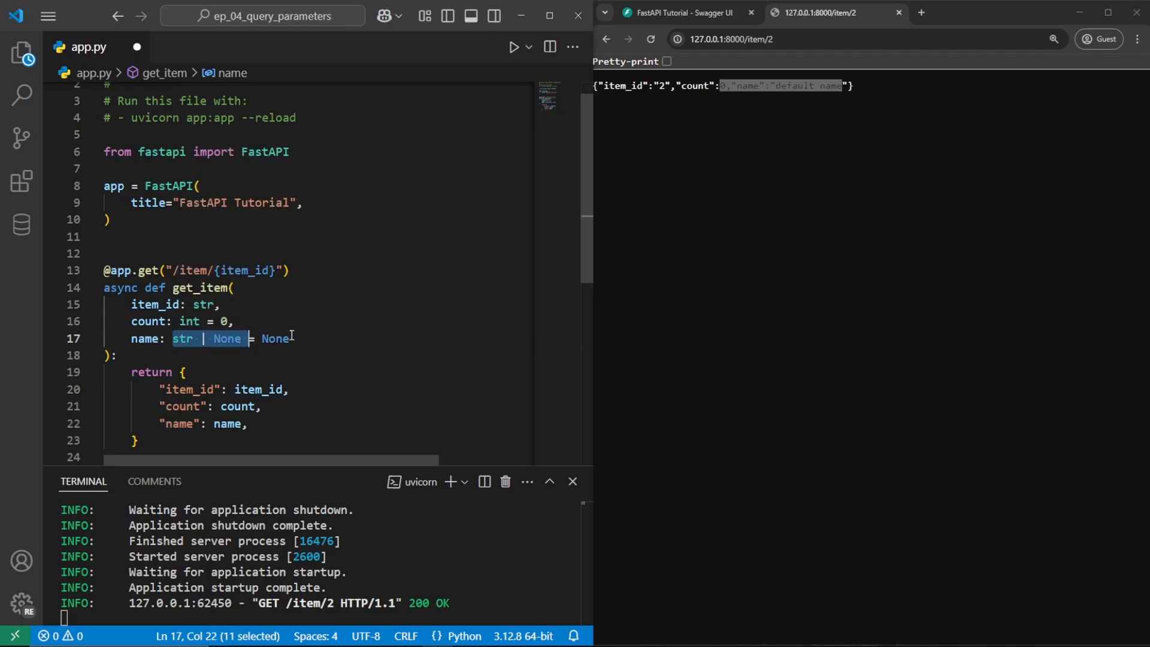
pyautogui.click(290, 339)
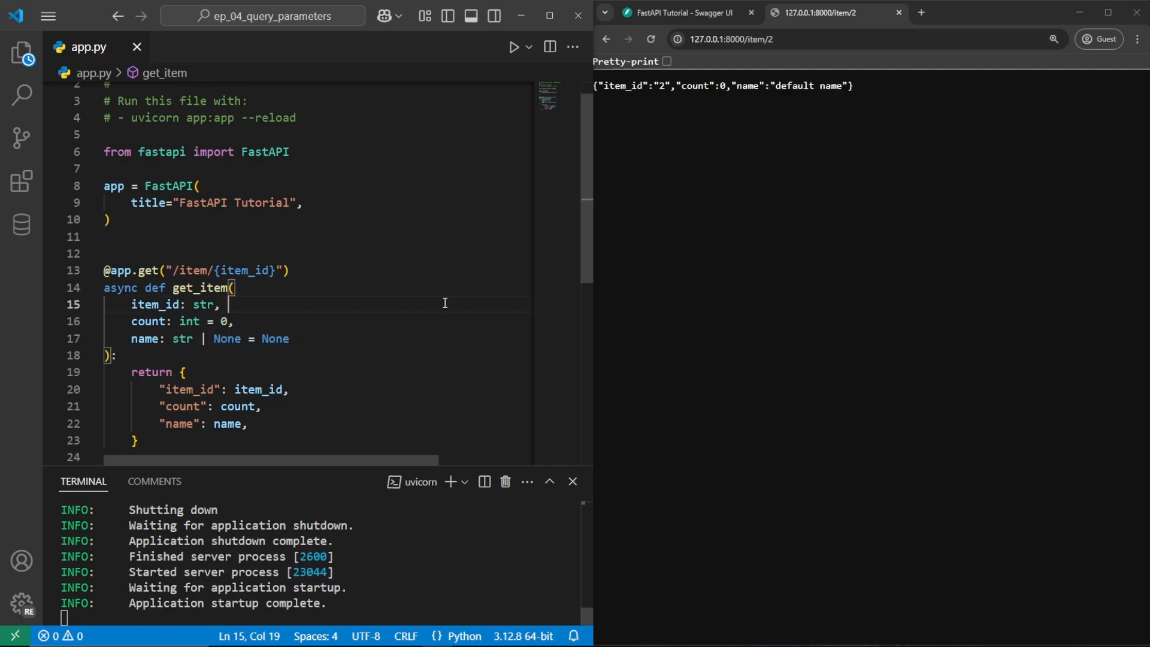
pyautogui.click(648, 39)
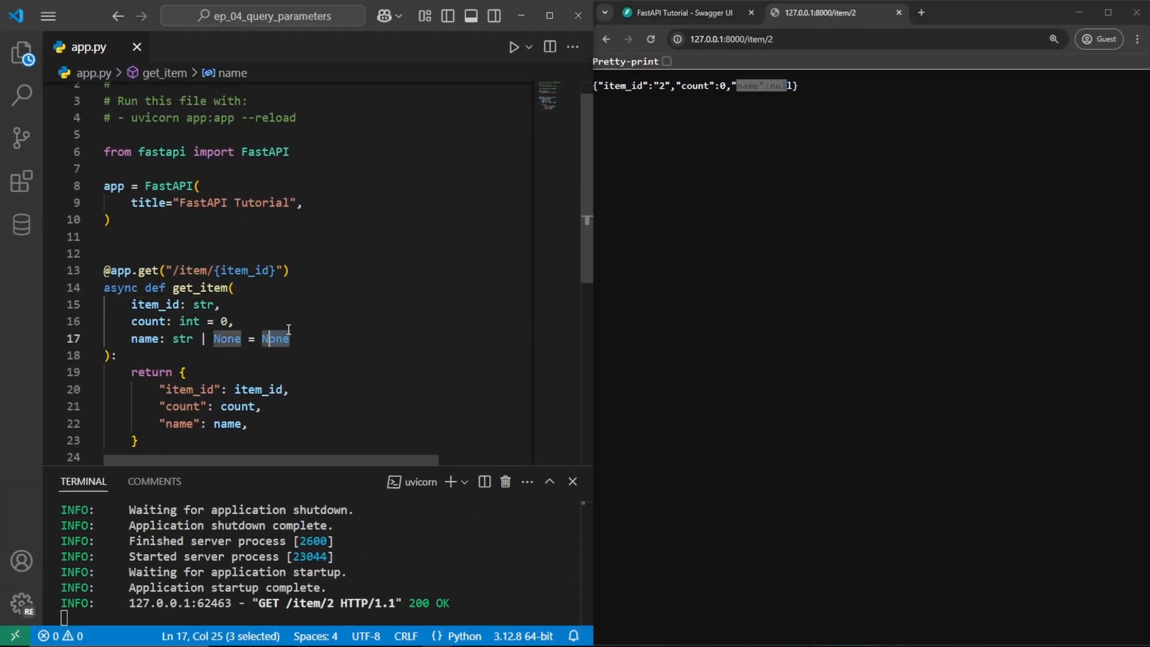
# - Reload the Swagger docs to show the new amount and available parameters
pyautogui.click(682, 12)
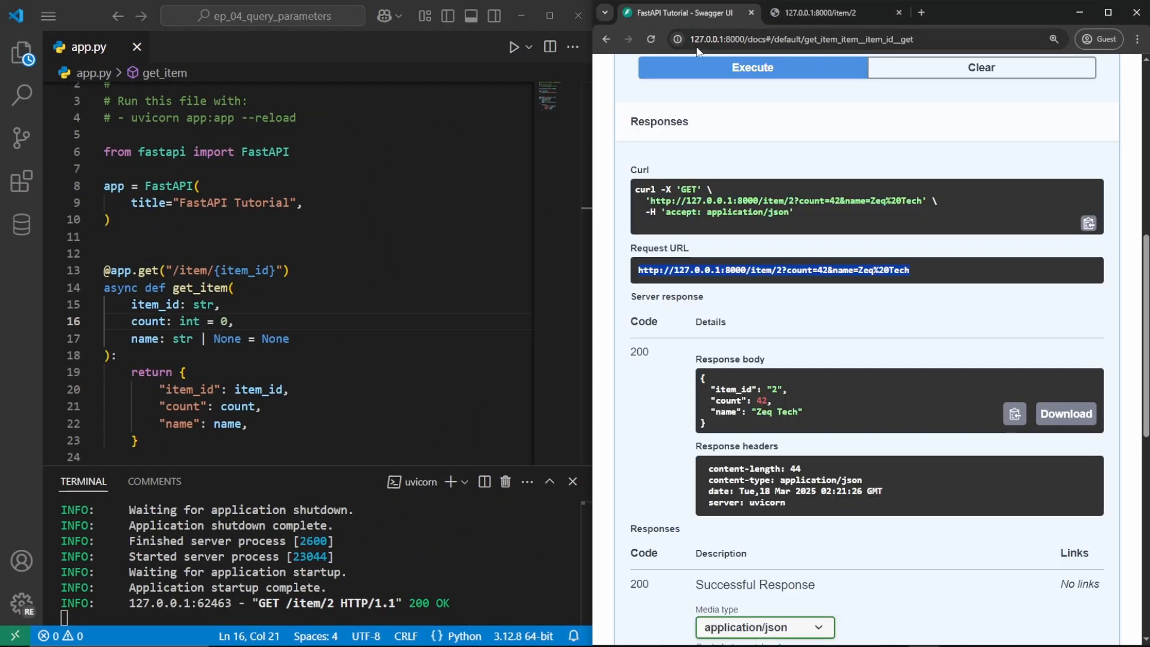
pyautogui.click(650, 39)
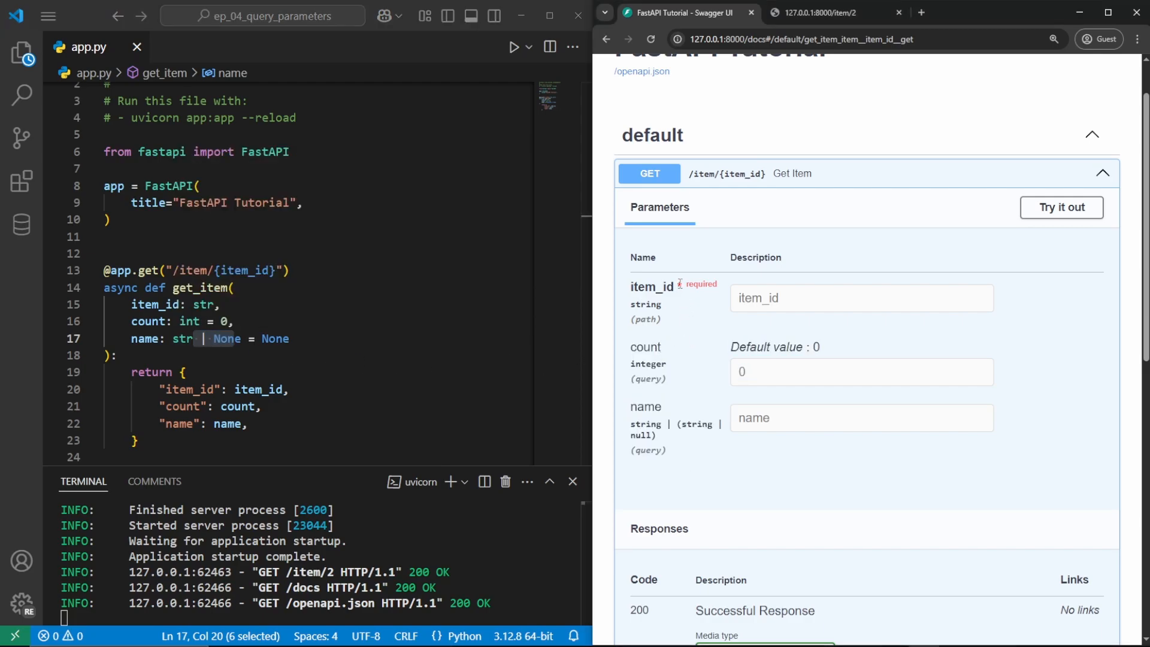
pyautogui.doubleClick(771, 347)
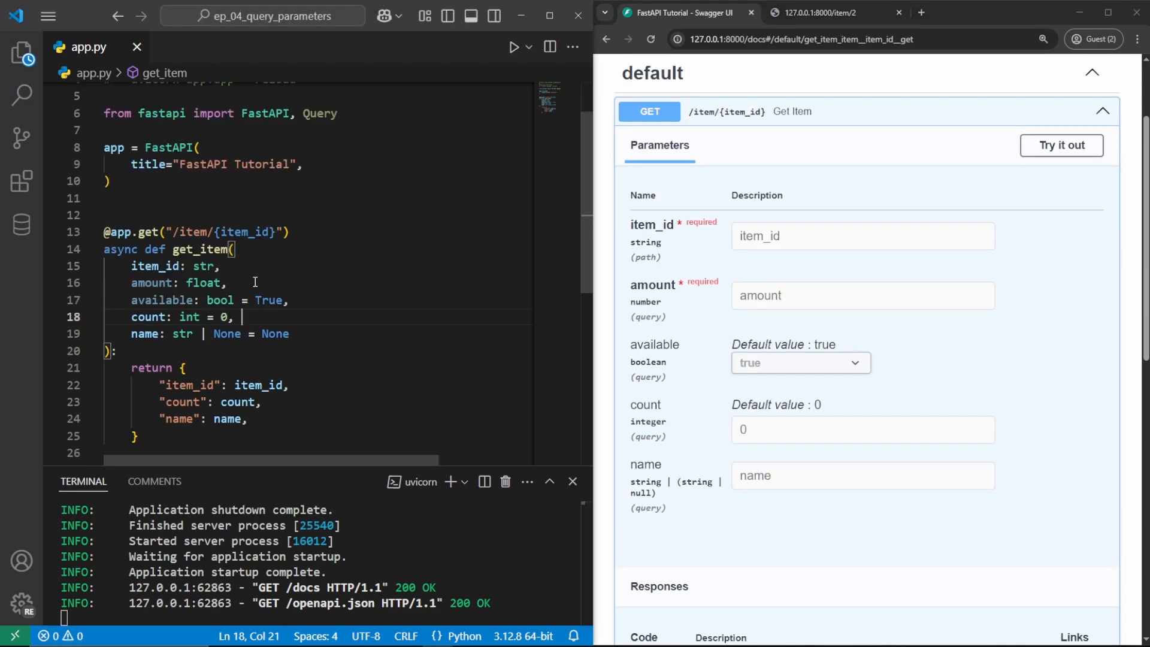
# - Try out Get Item, check available's true/false options, and enter amount 3.54
pyautogui.doubleClick(219, 300)
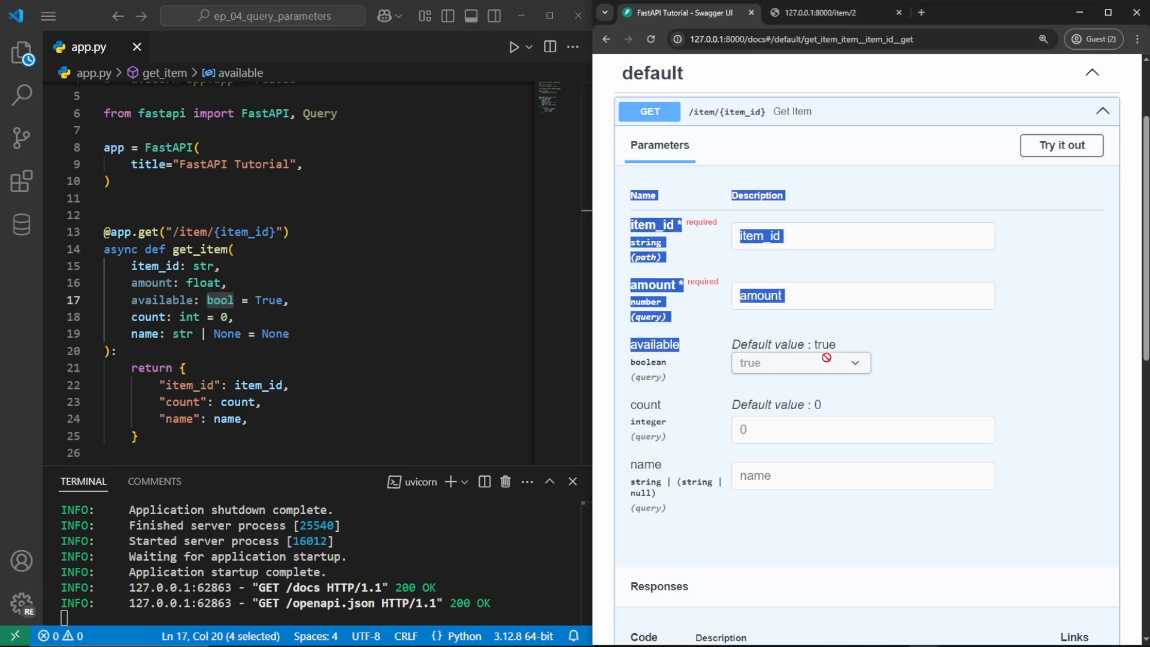
pyautogui.click(1062, 144)
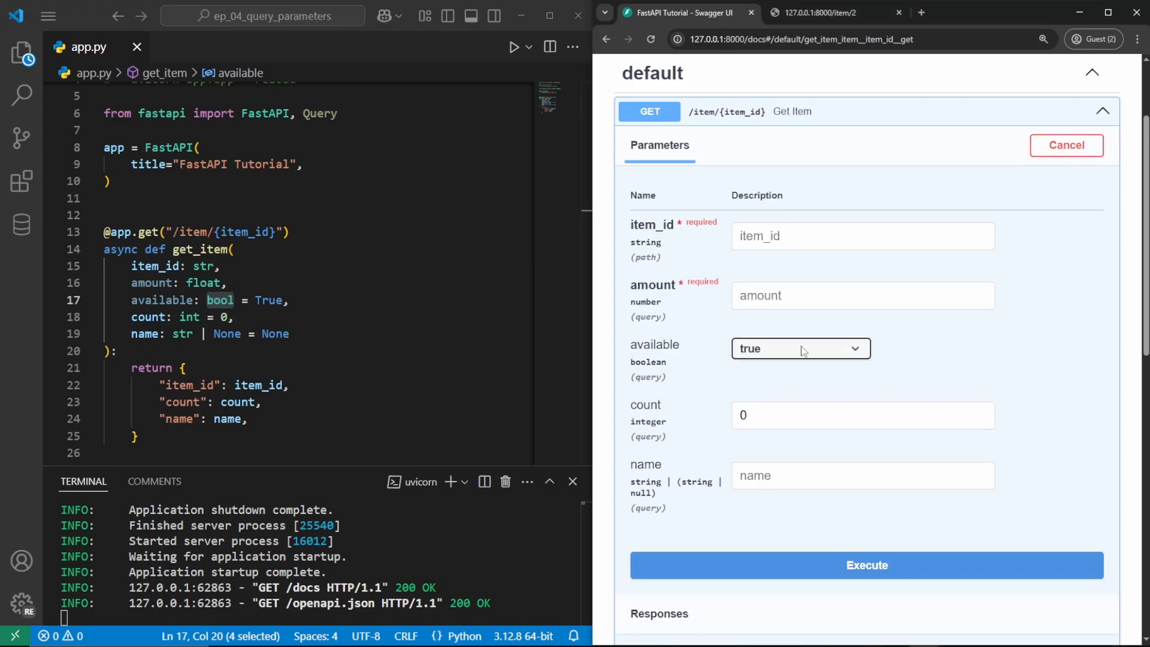
pyautogui.click(800, 349)
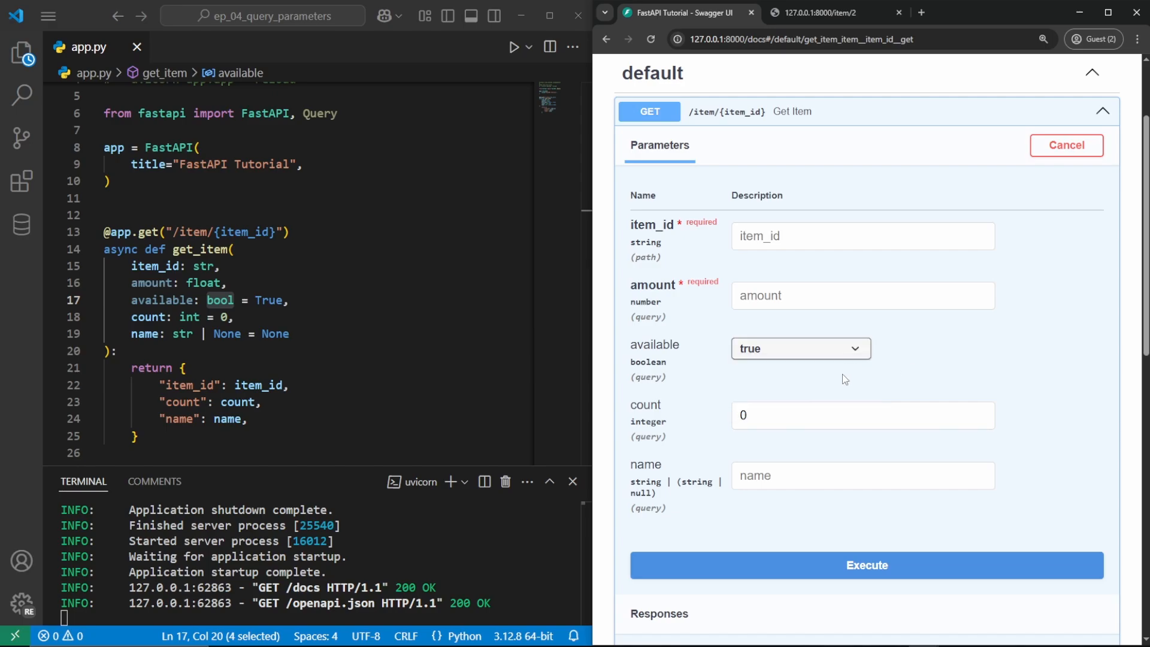
pyautogui.moveTo(673, 330)
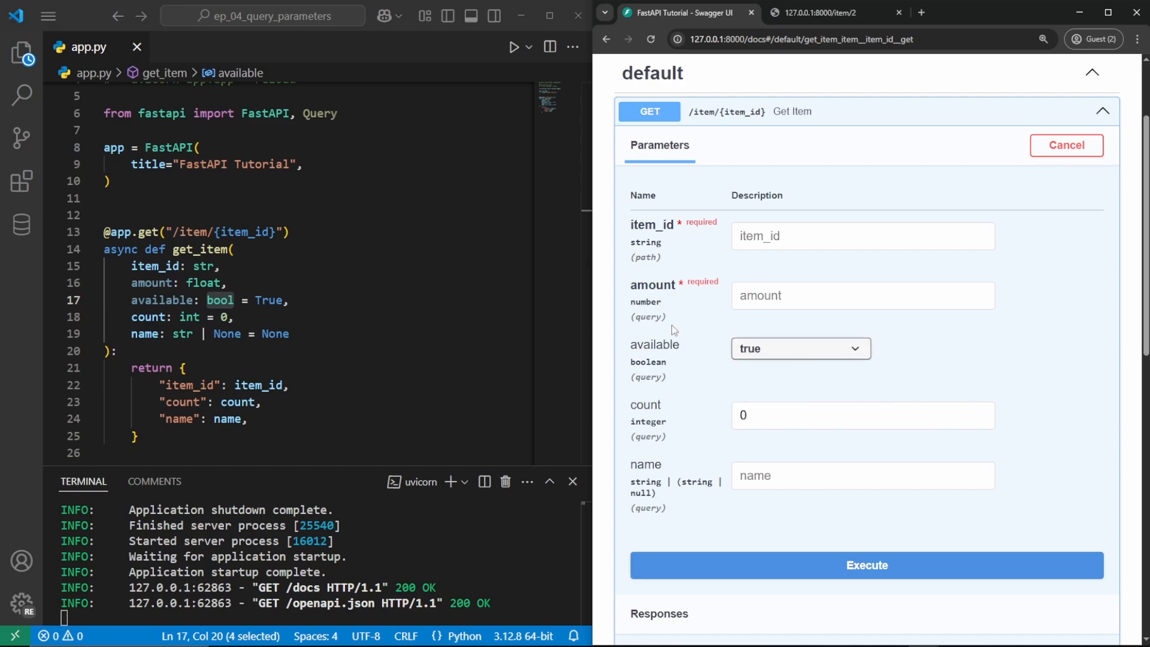
pyautogui.click(862, 295)
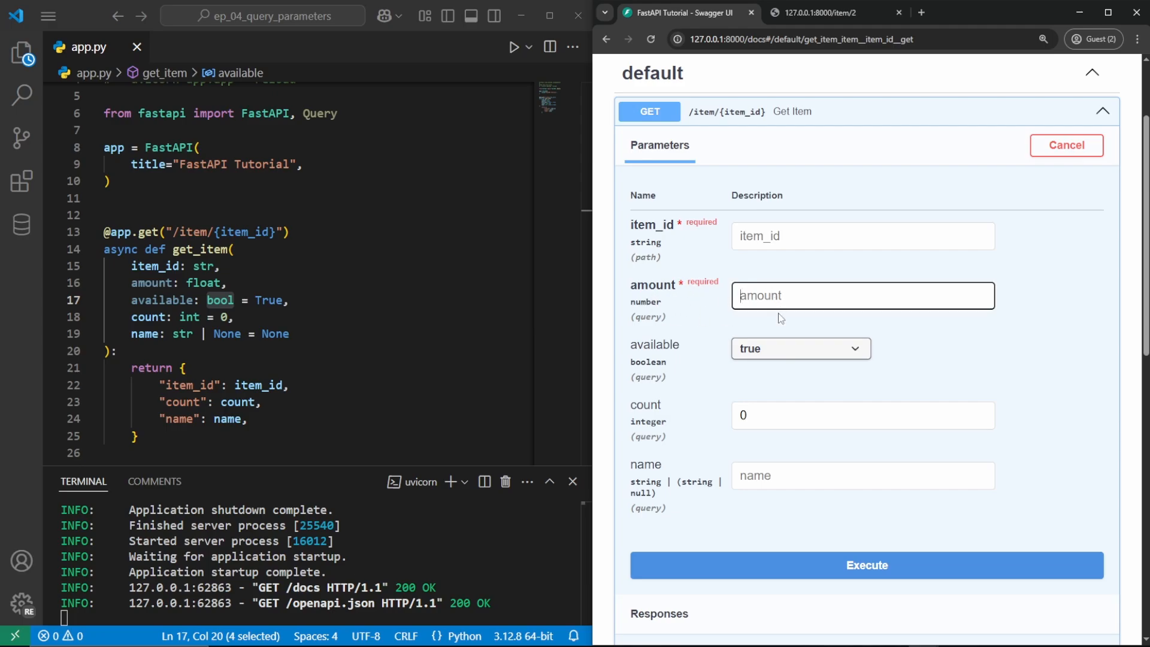
pyautogui.write('3.54')
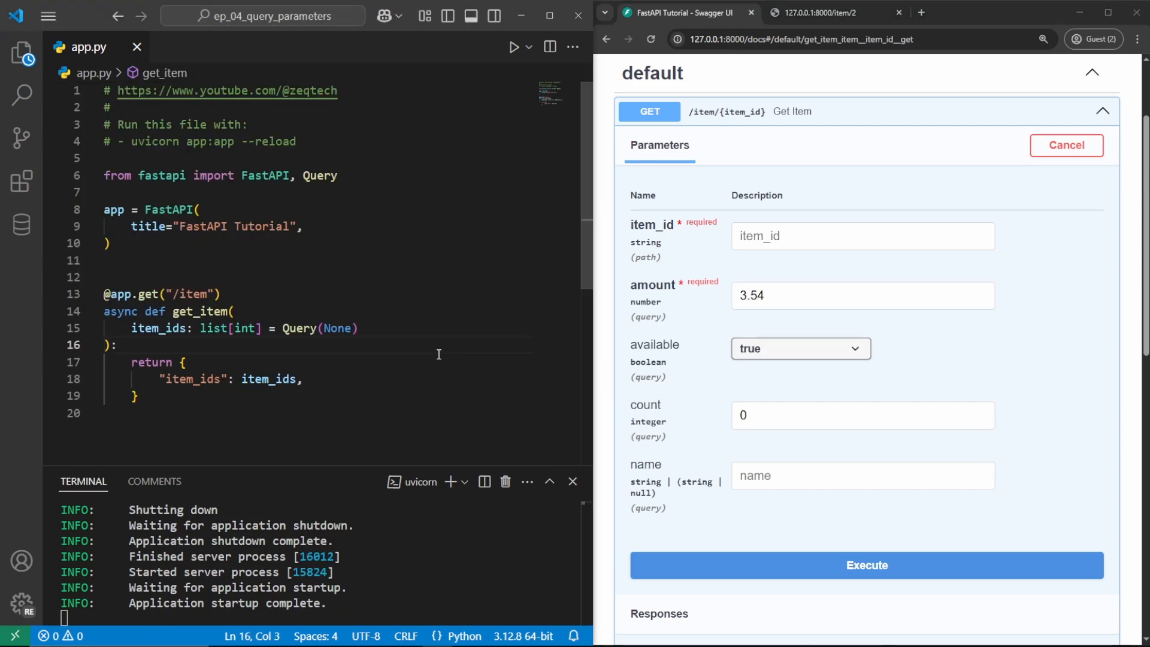
pyautogui.moveTo(344, 174)
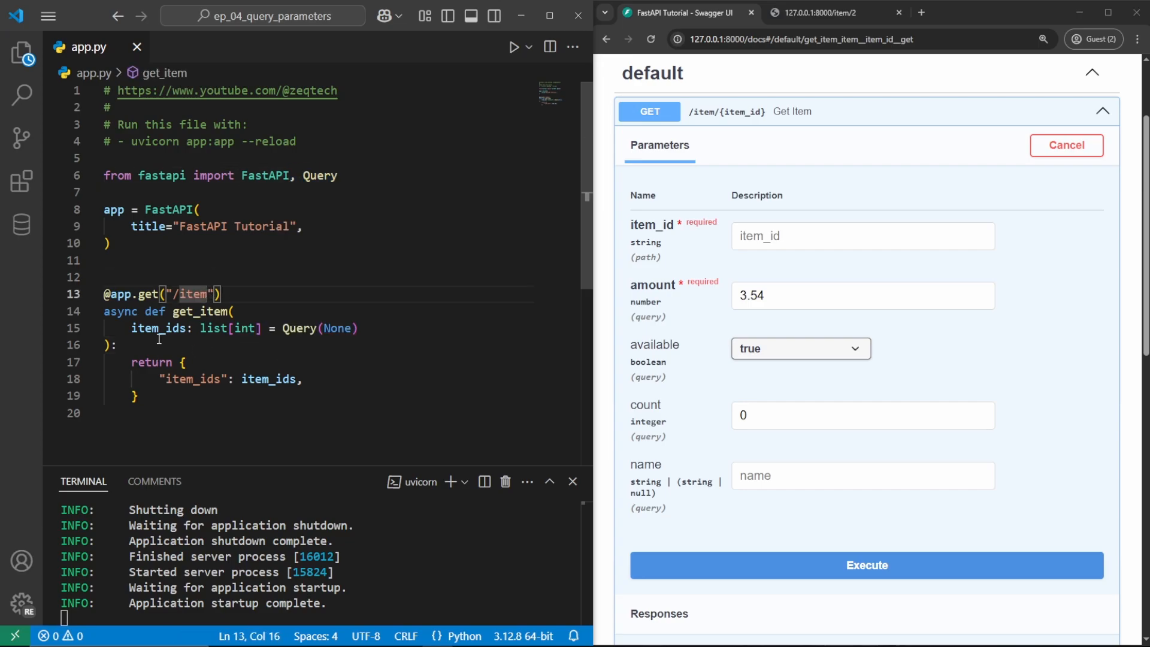
# - Point out the /item route that returns list[int] item_ids from Query(None)
pyautogui.doubleClick(158, 328)
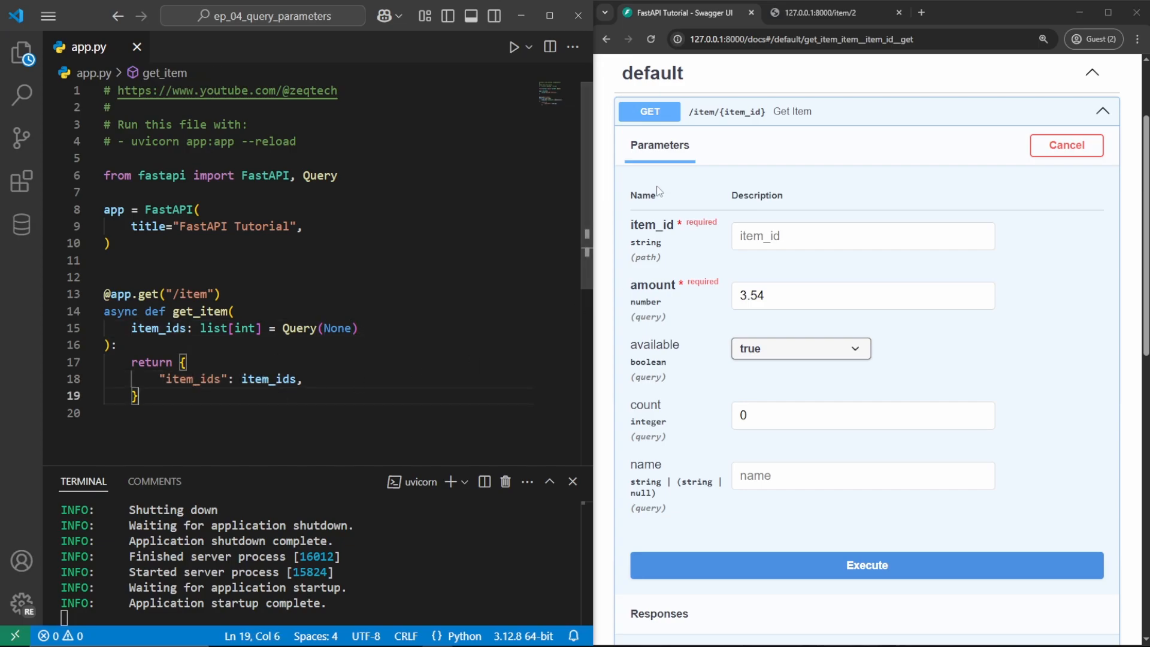
# - Reload the API docs and expand GET /item, highlighting its array-of-integers parameter
pyautogui.click(1065, 144)
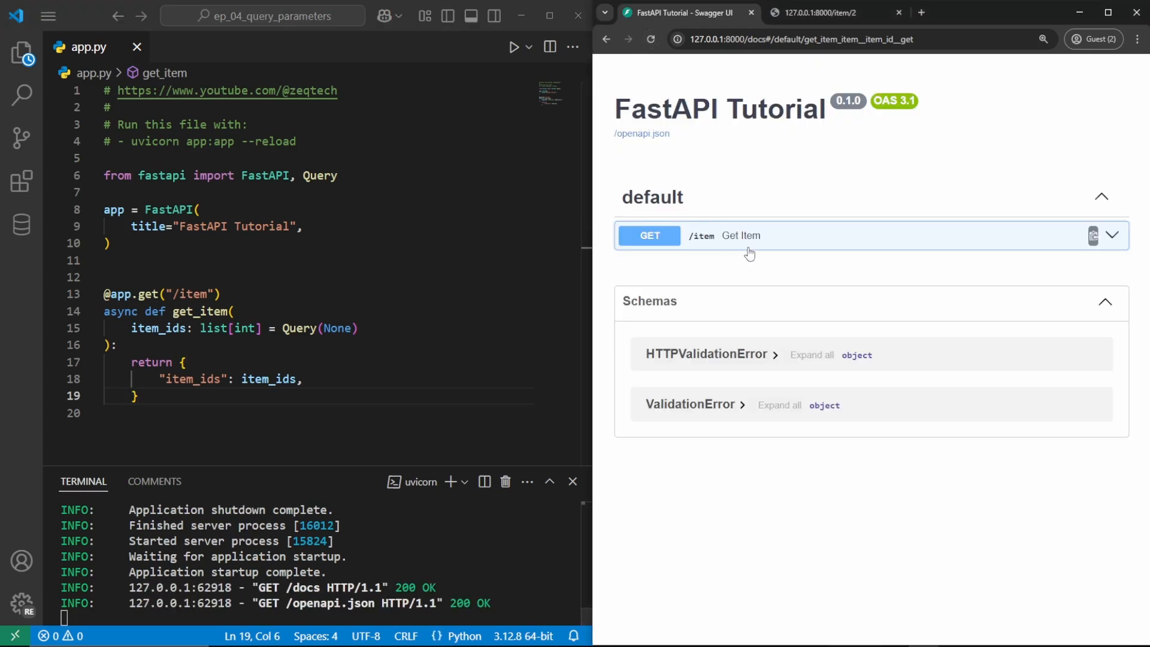
pyautogui.click(741, 235)
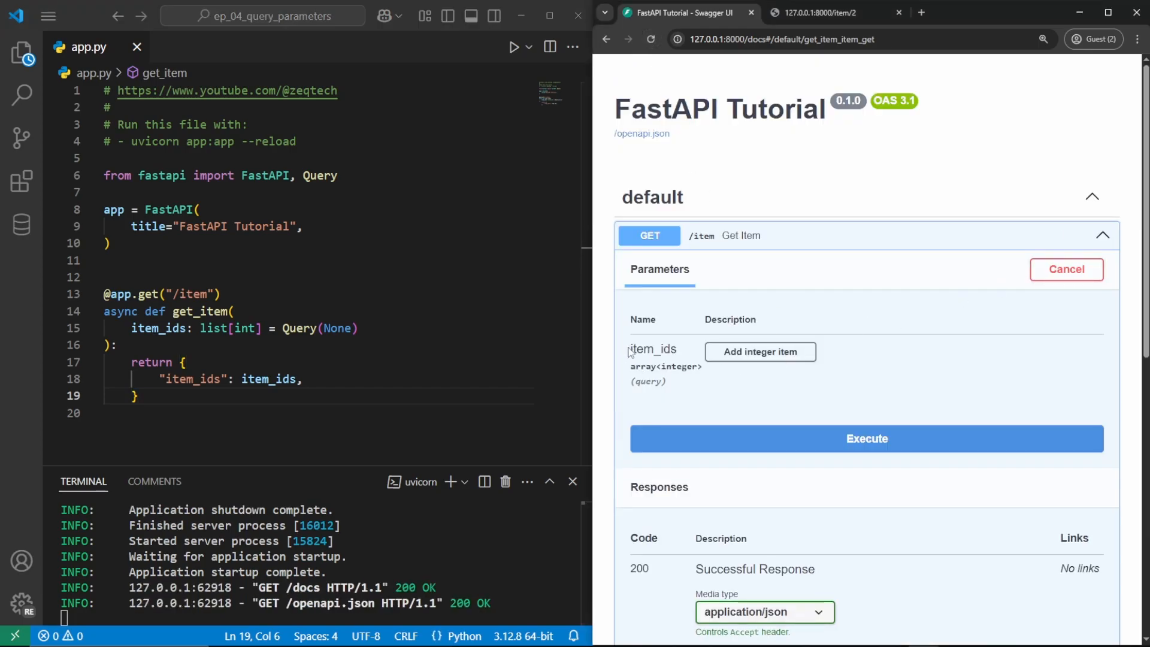
pyautogui.doubleClick(657, 366)
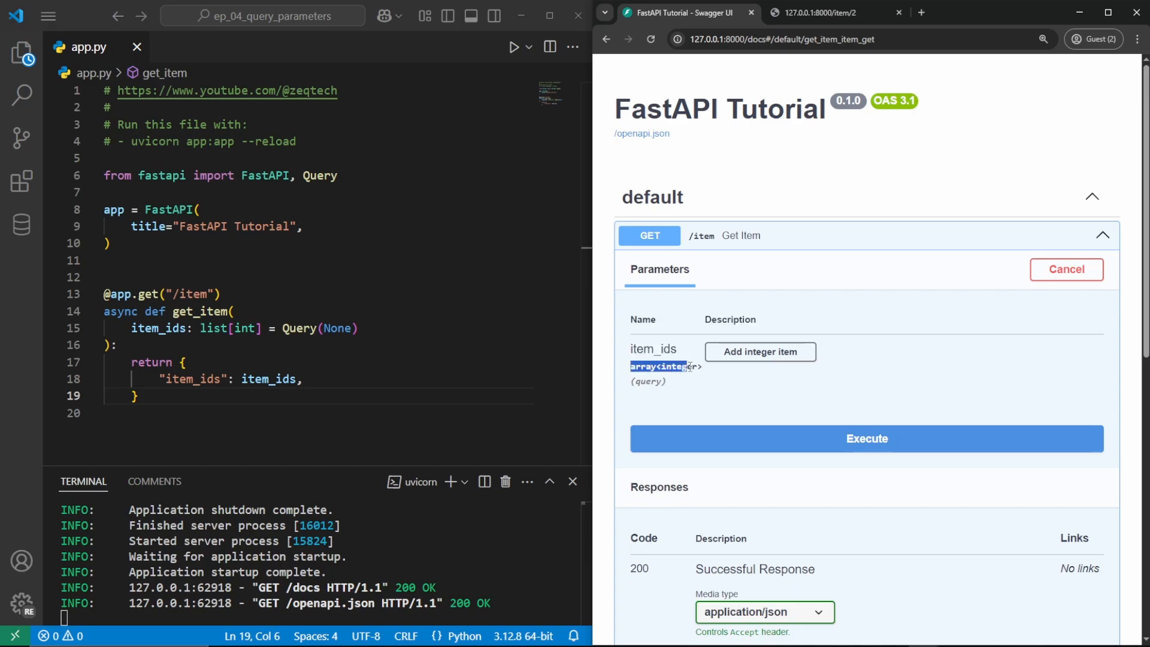
# - Add item_ids 23, 42 and 52 and execute the /item request
pyautogui.click(760, 351)
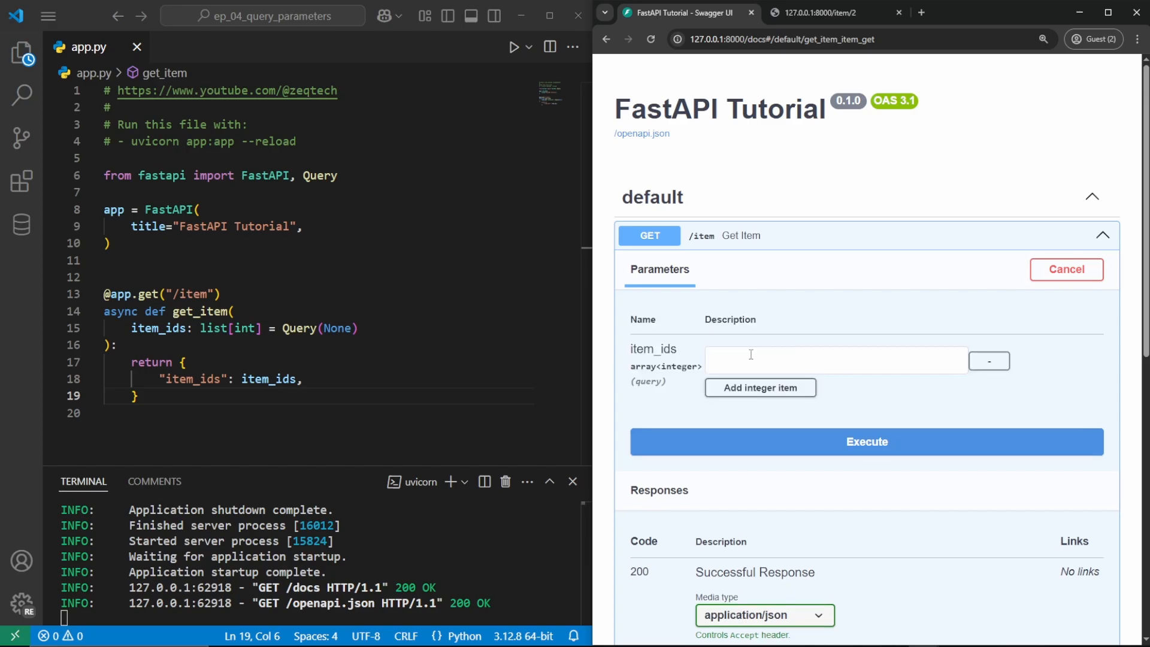
pyautogui.write('23')
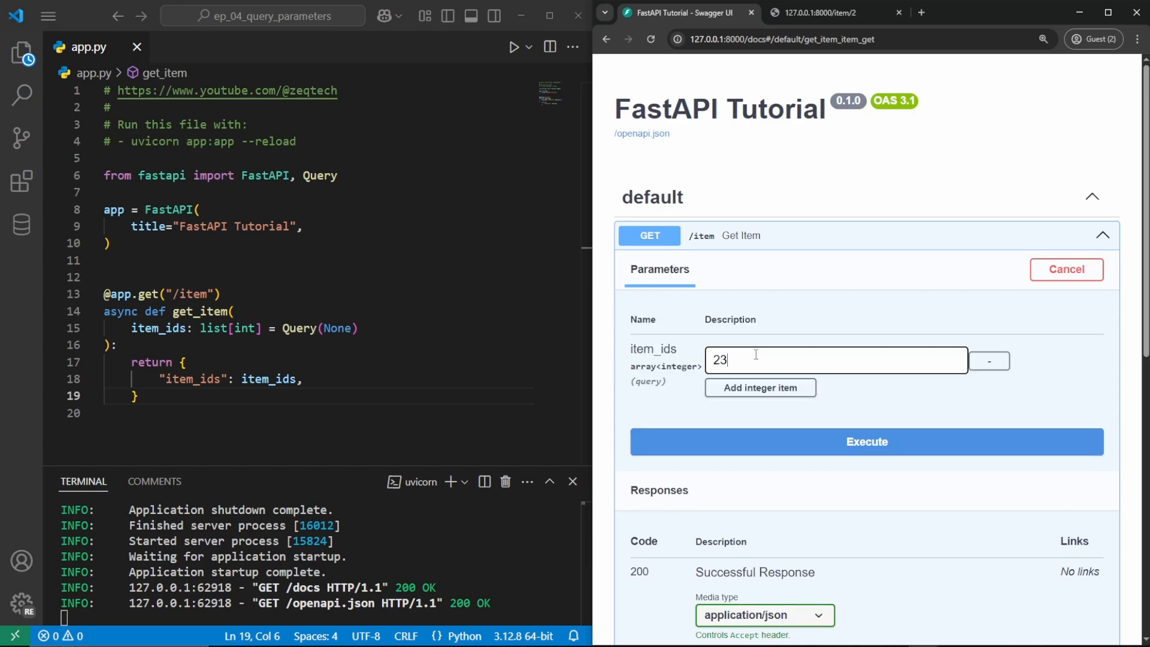
pyautogui.click(760, 388)
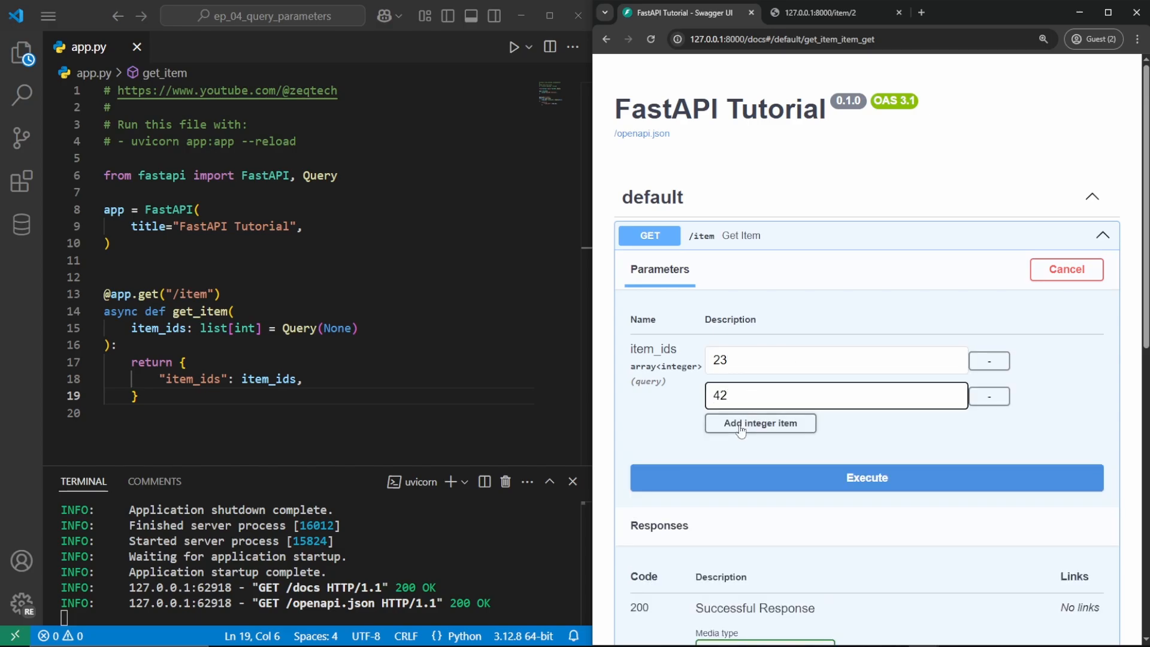
pyautogui.click(759, 424)
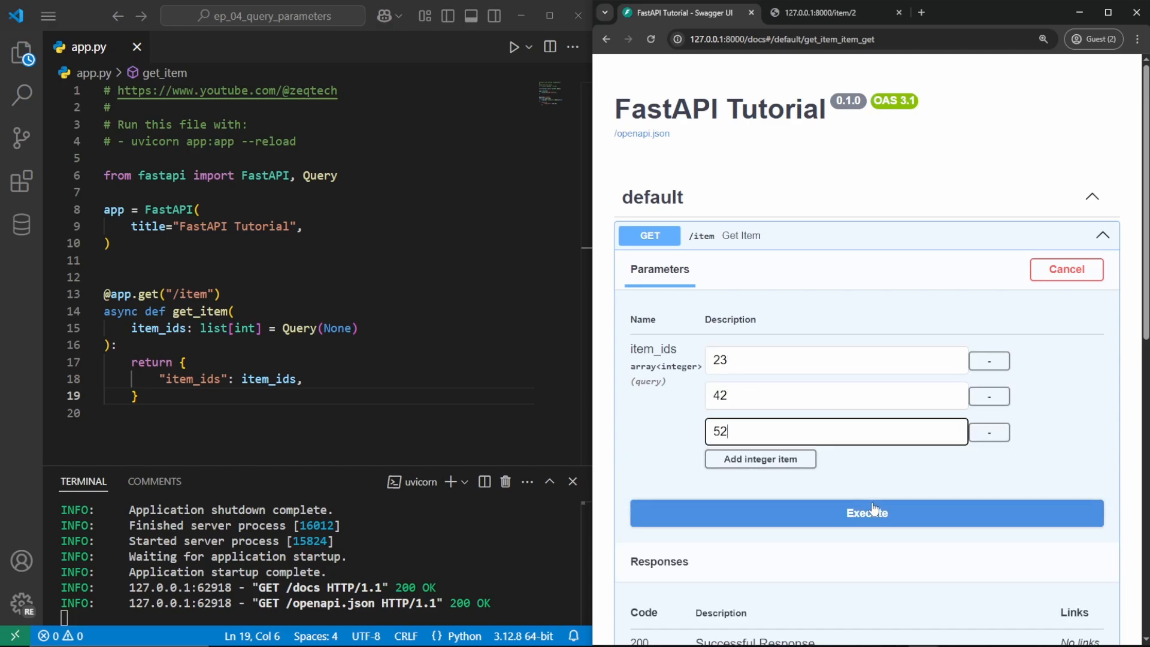
pyautogui.click(865, 513)
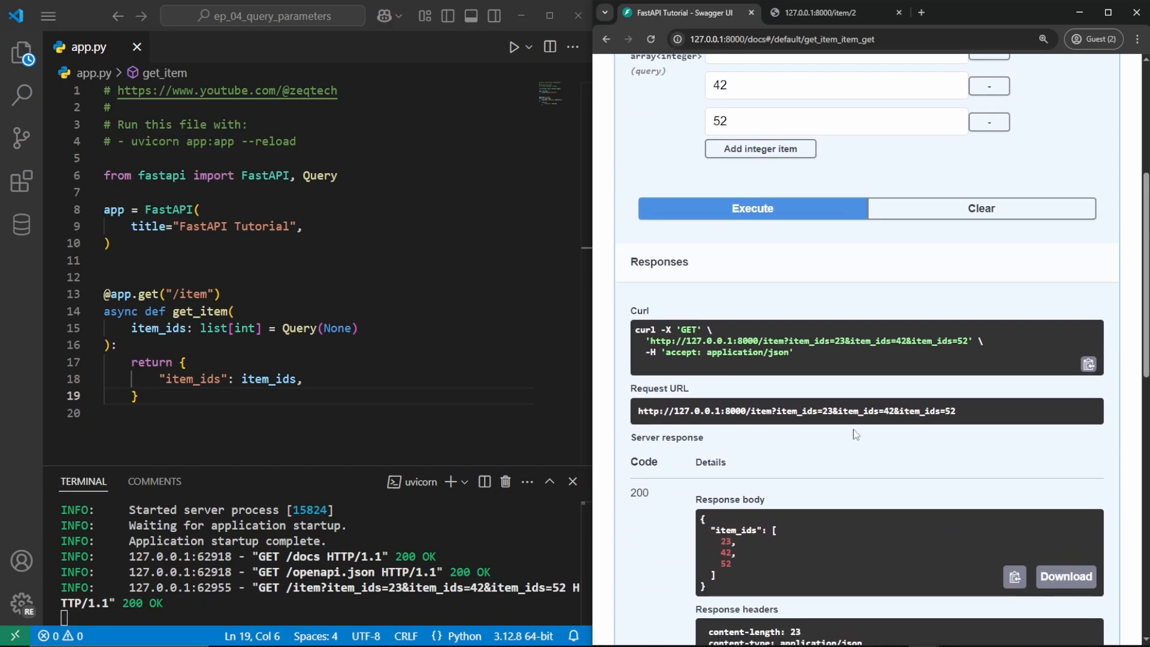
pyautogui.scroll(-3)
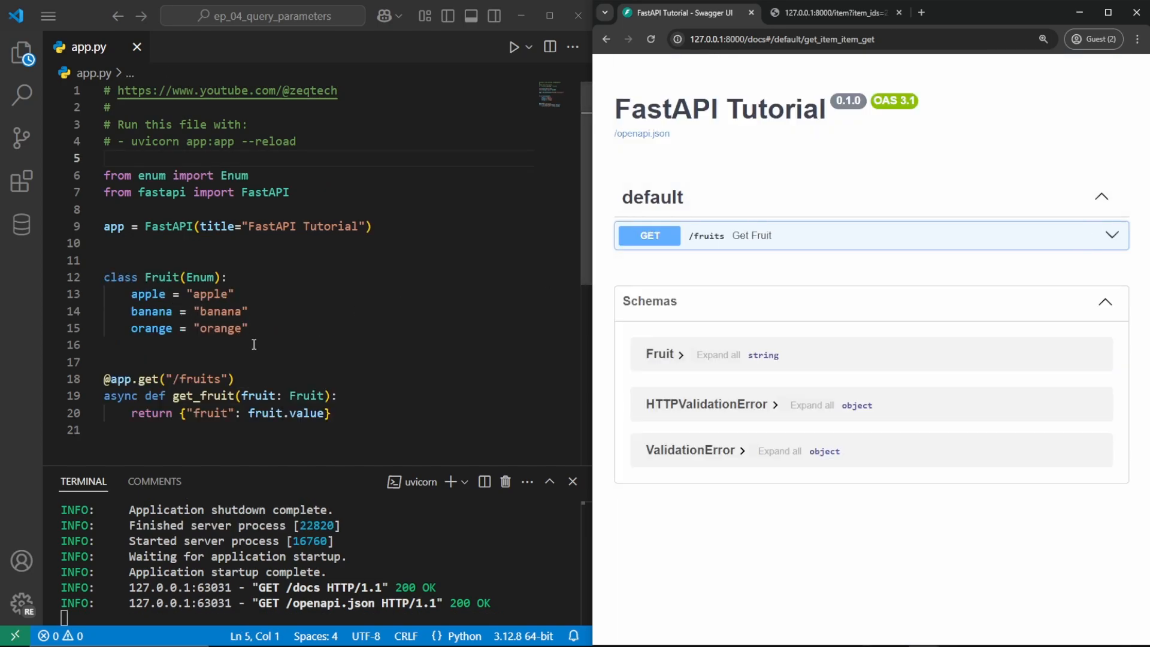
# - Highlight the Enum import, Fruit class (apple, banana, orange) and get_fruit's Fruit parameter
pyautogui.doubleClick(233, 175)
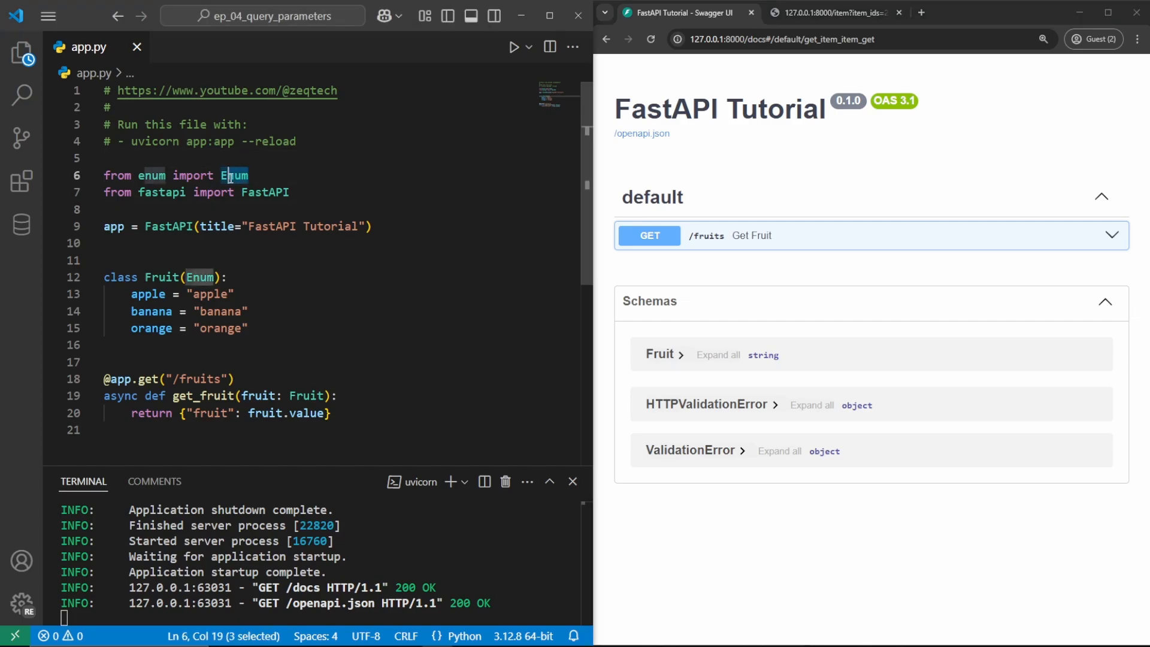
pyautogui.tripleClick(176, 175)
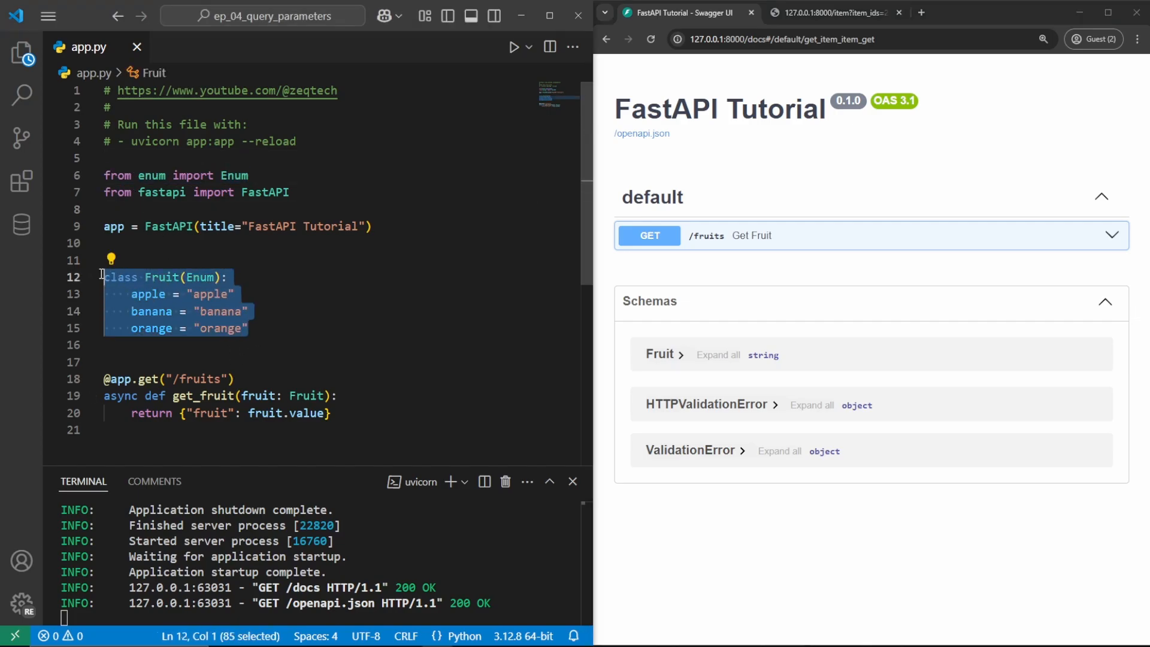
pyautogui.doubleClick(199, 277)
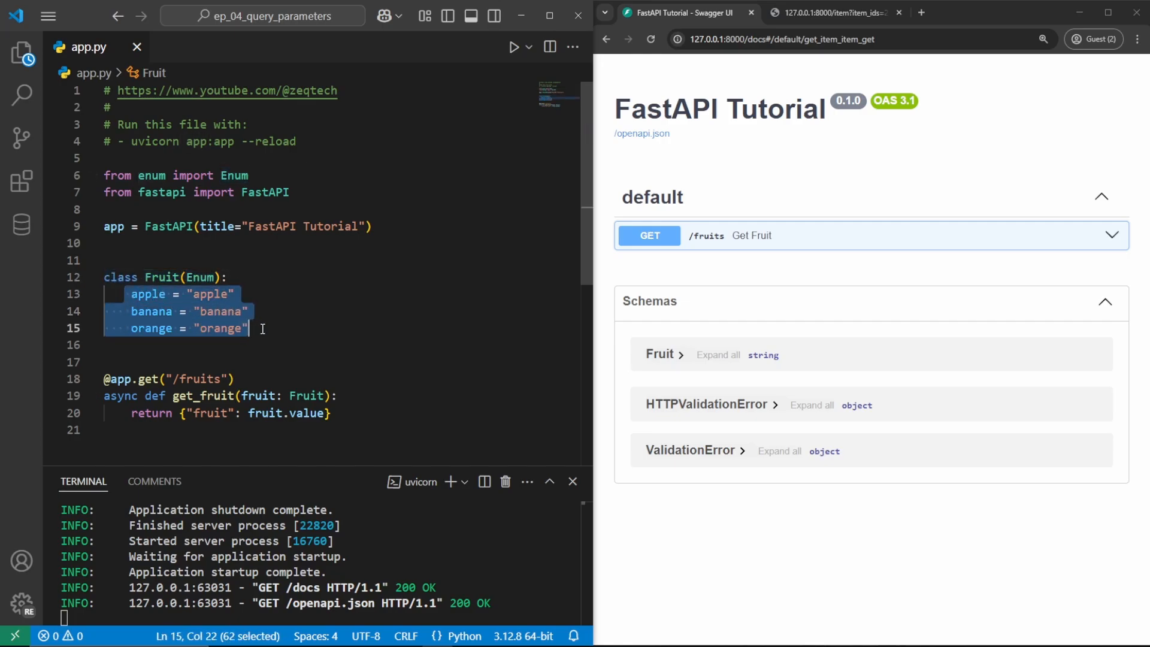
pyautogui.doubleClick(151, 379)
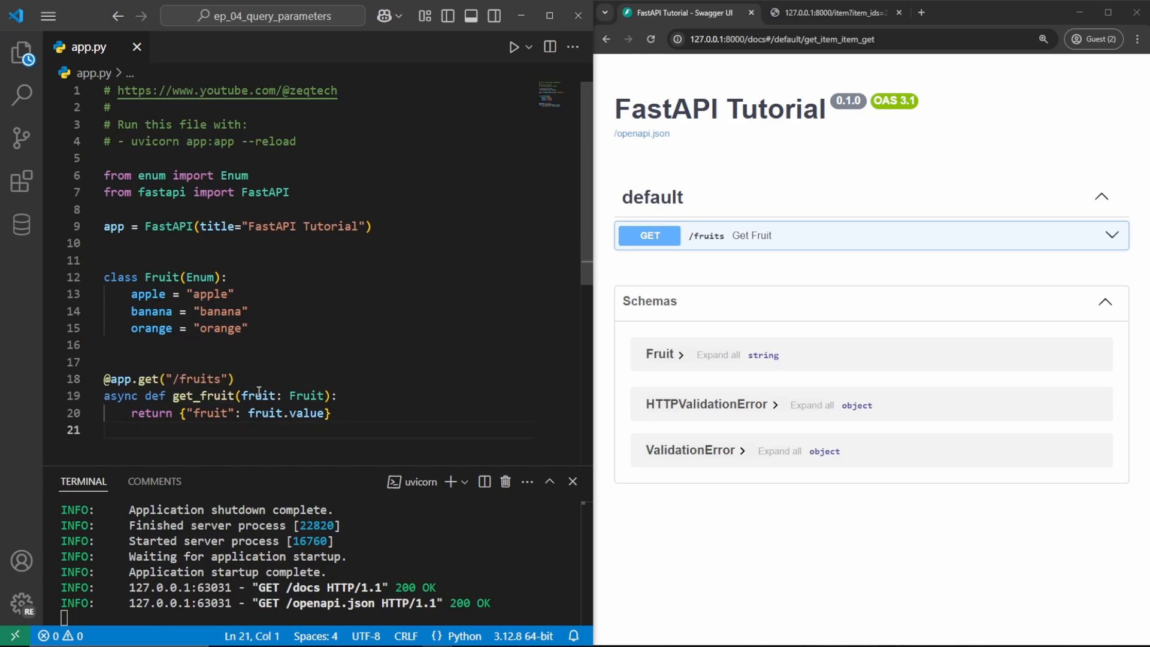
pyautogui.doubleClick(307, 395)
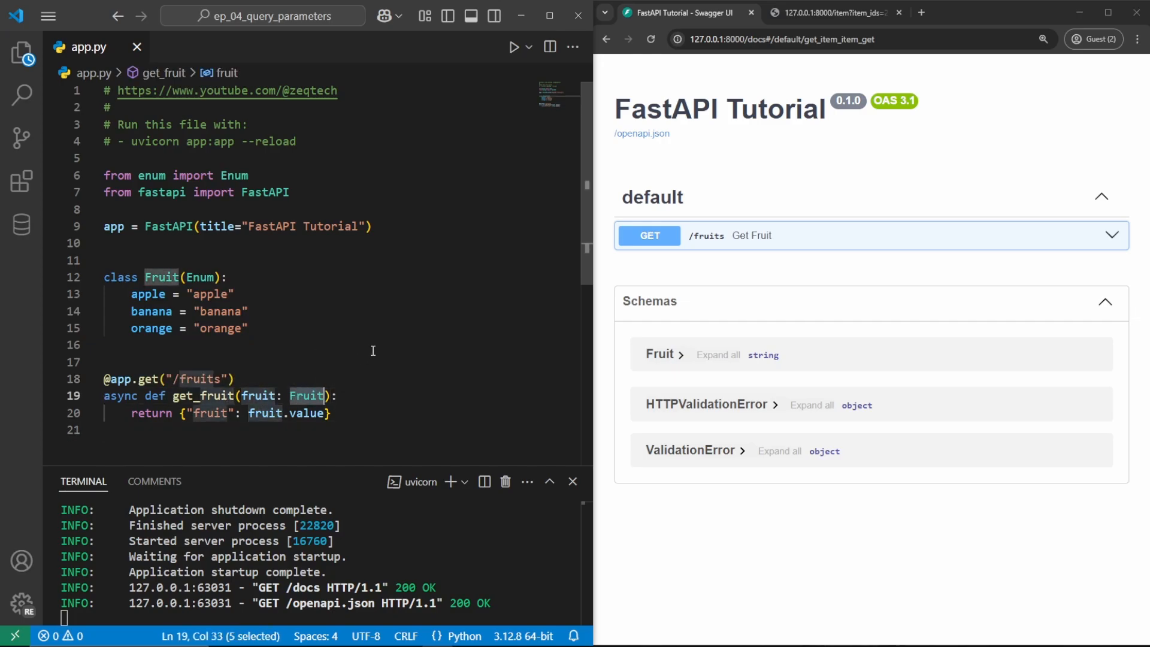
pyautogui.moveTo(192, 413); pyautogui.dragTo(323, 413)
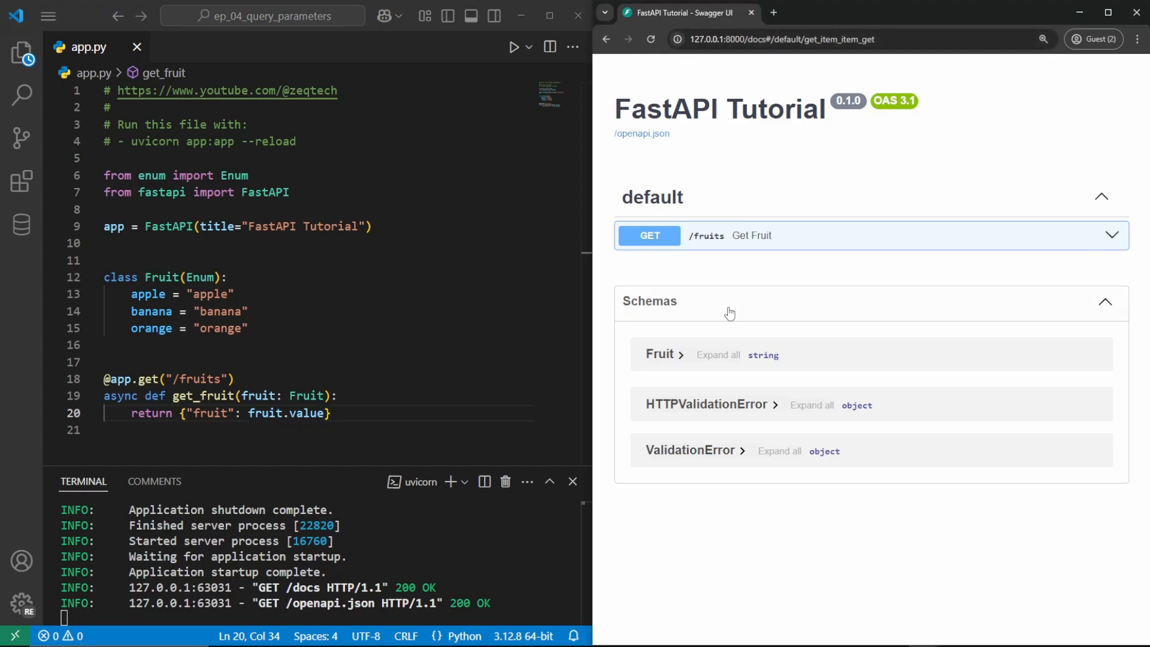
# - Expand GET /fruits, enable Try it out, and execute with fruit apple
pyautogui.click(659, 354)
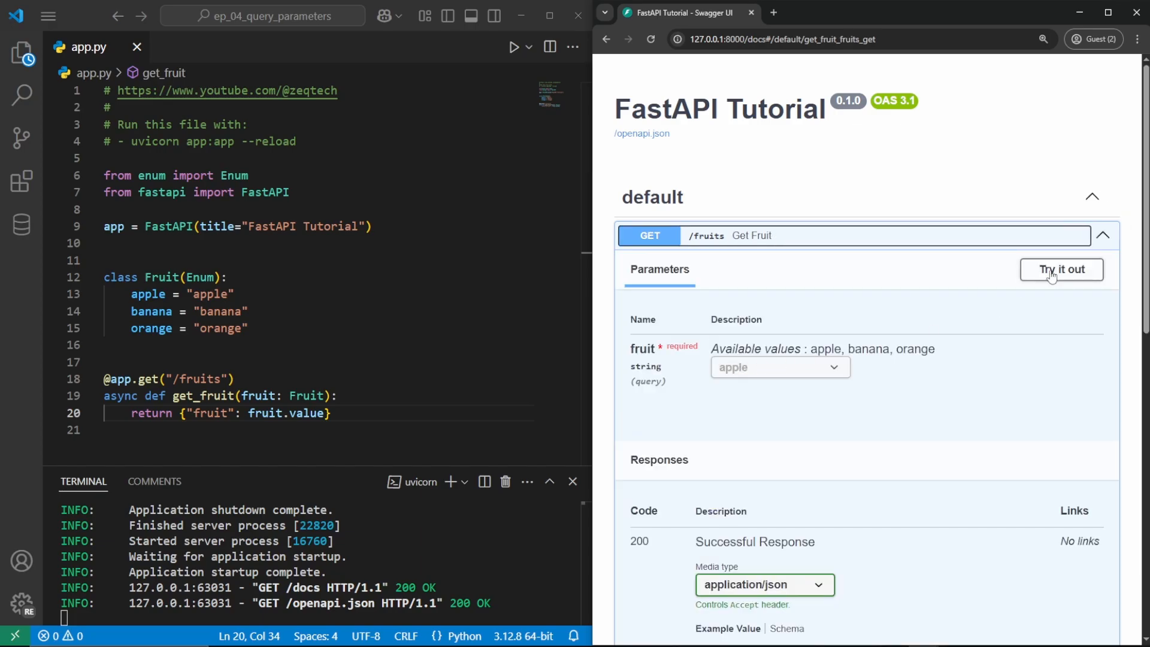
pyautogui.click(1060, 269)
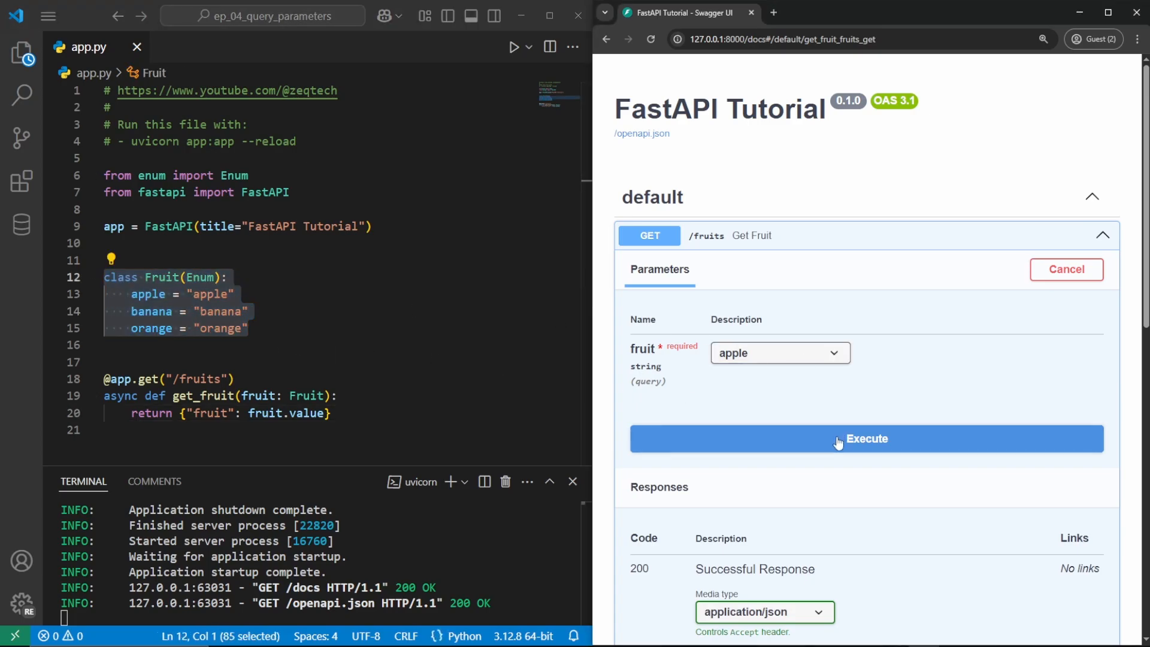
pyautogui.click(866, 438)
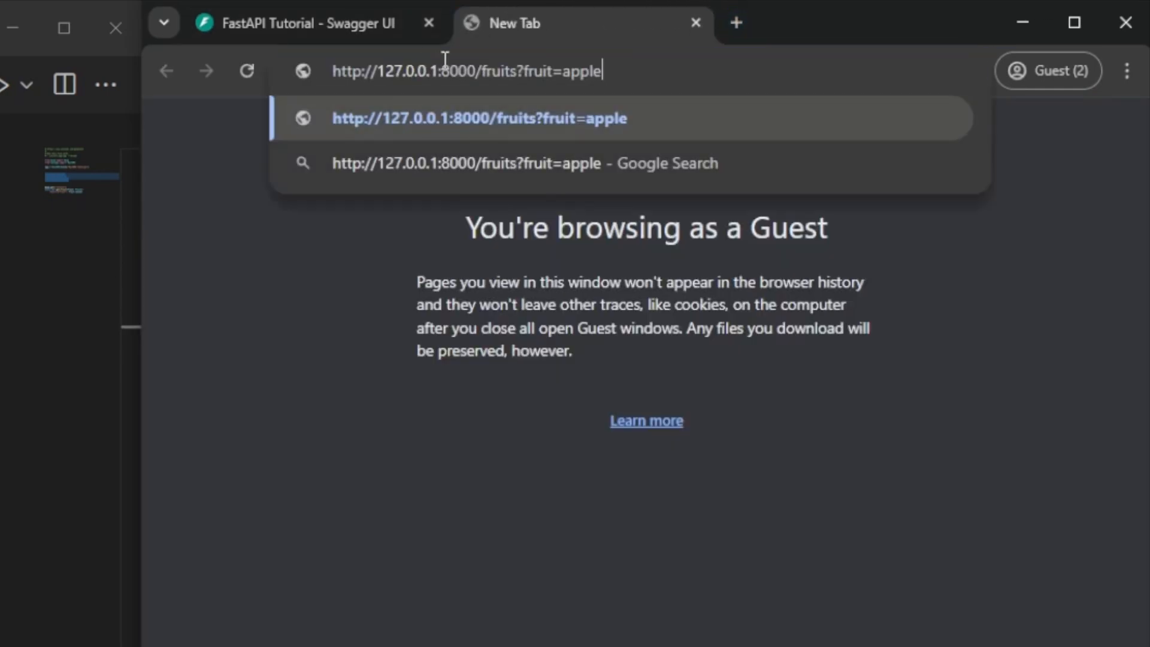
# - Load /fruits?fruit=lychee, pretty-print the error, and highlight the allowed-fruits message
pyautogui.doubleClick(582, 72)
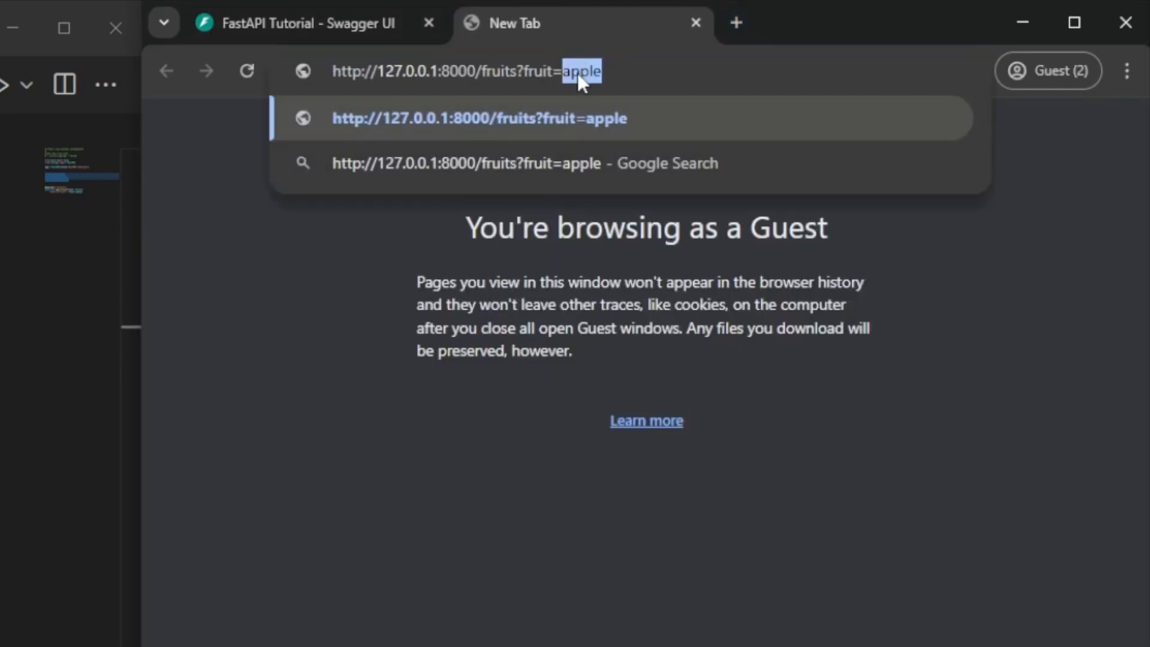
pyautogui.write('l')
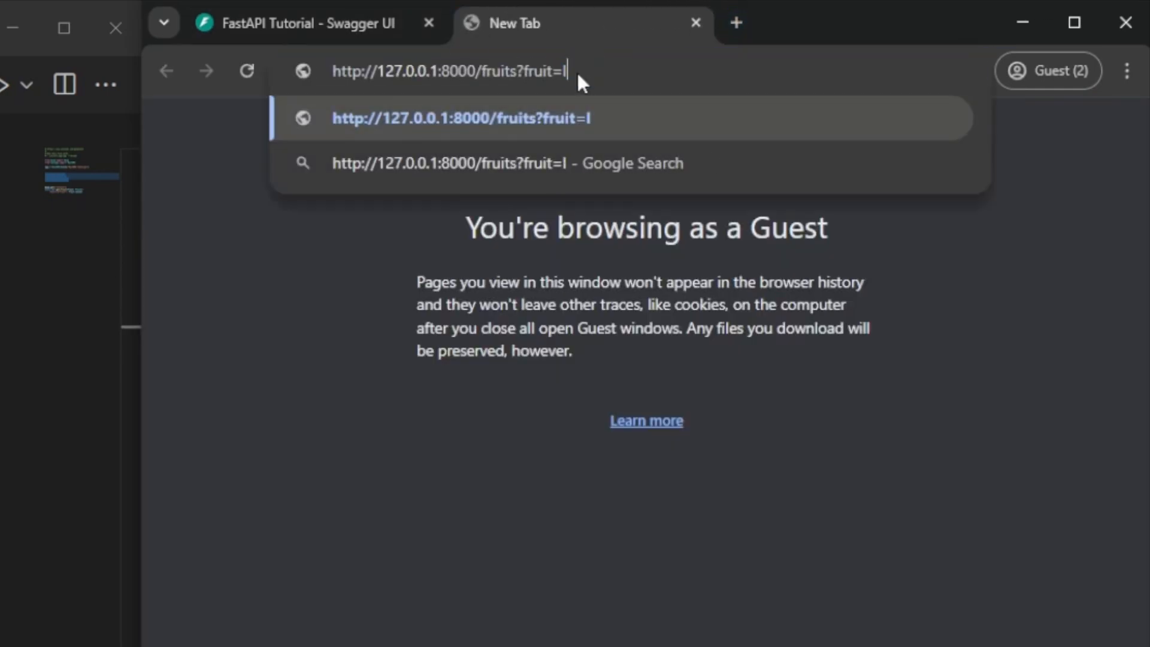
pyautogui.press('Enter')
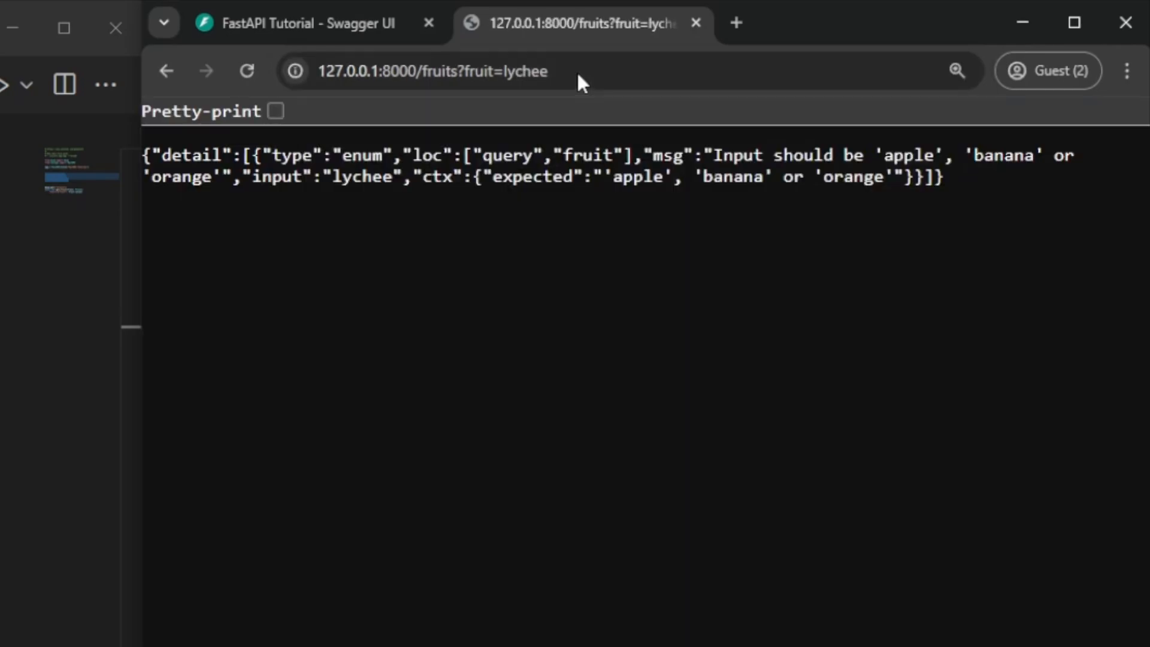
pyautogui.click(275, 111)
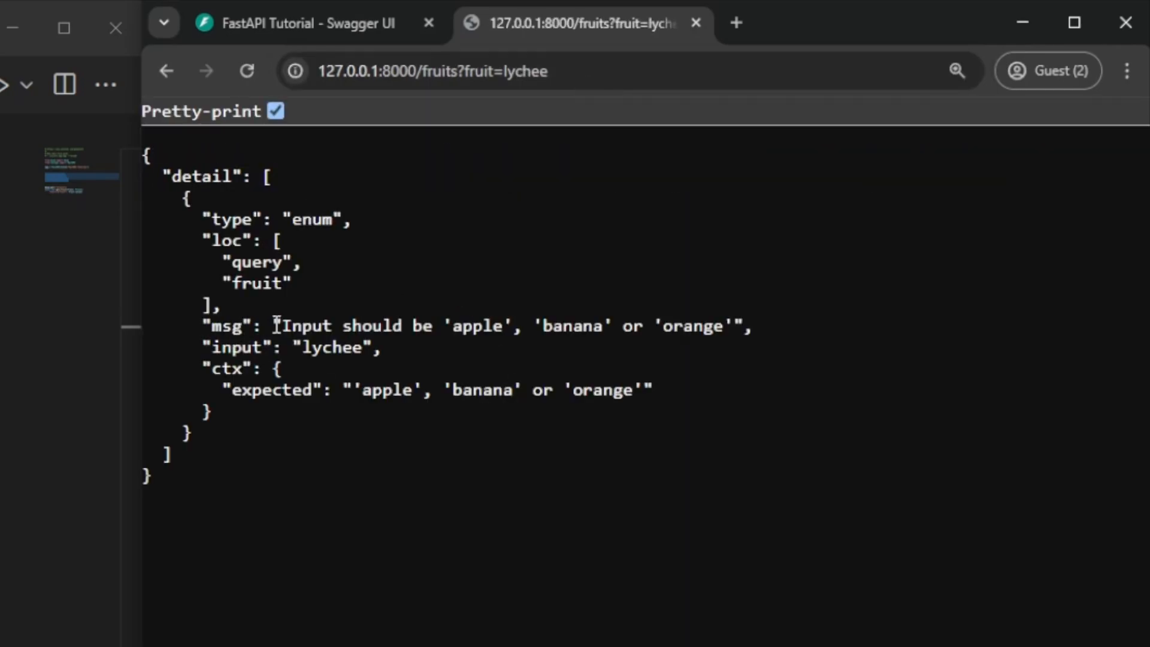
pyautogui.moveTo(277, 326); pyautogui.dragTo(732, 326)
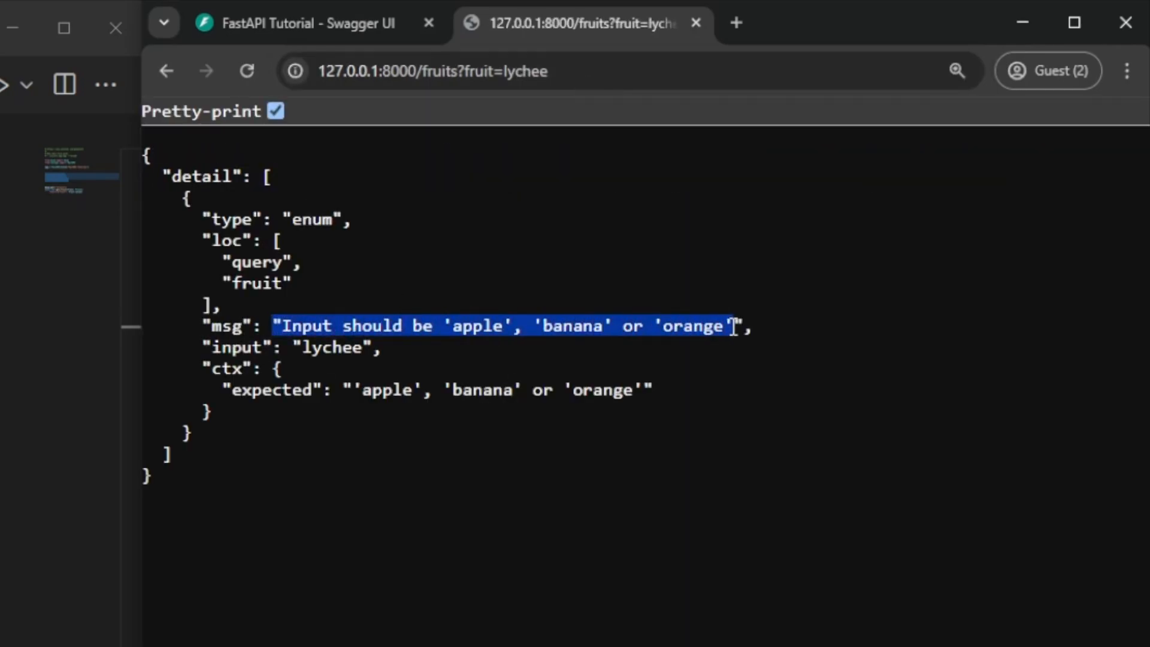